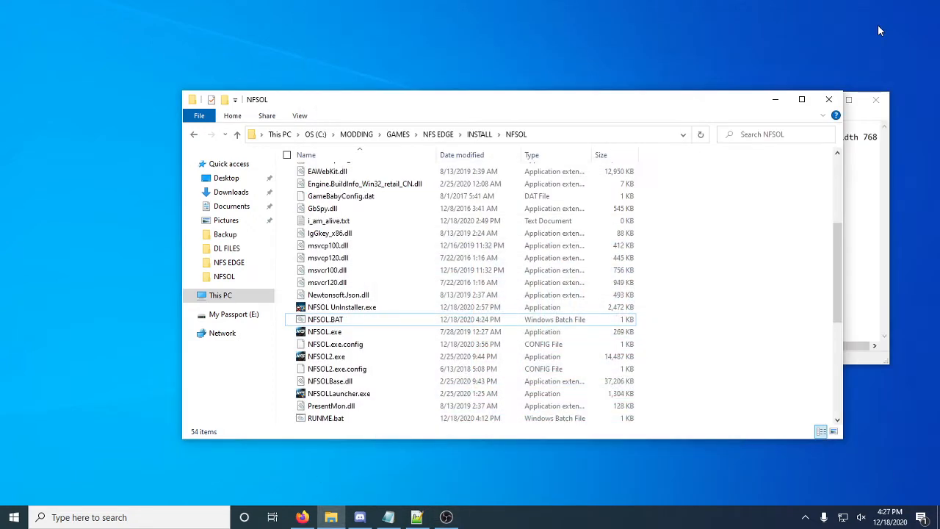
Step: Scroll down the NFSOL install folder to reach RUNME.bat and show its actions
scroll(down, 3)
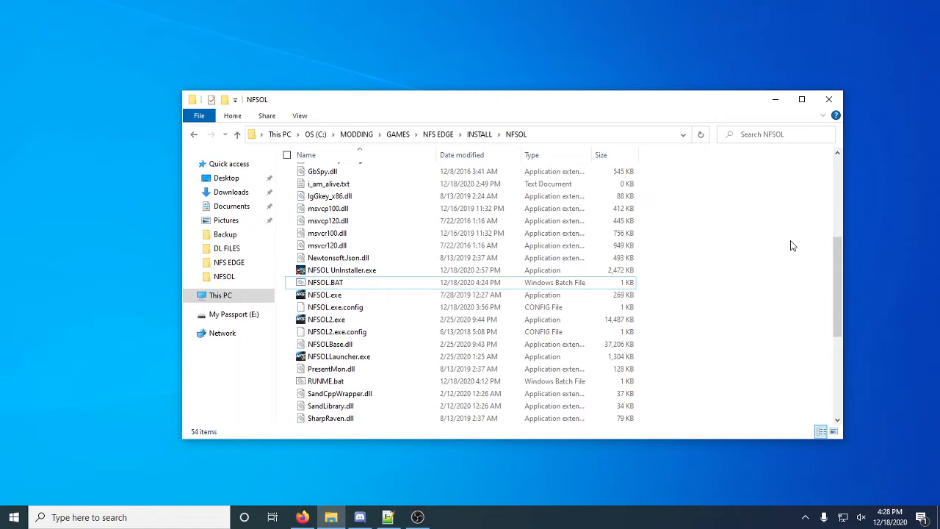
scroll(down, 3)
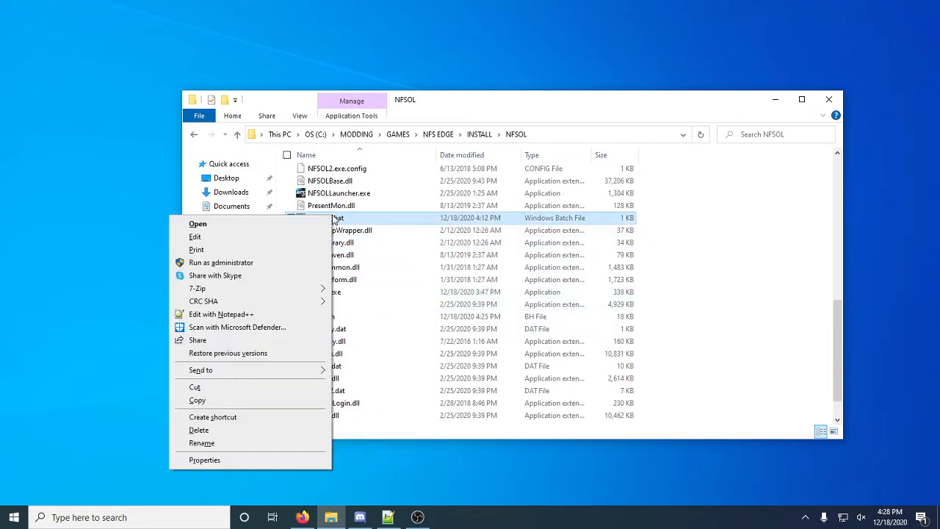
Step: Edit RUNME.bat so its strings command targets NFSOL2.exe rather than NFSOLLauncher.exe, and save
click(193, 236)
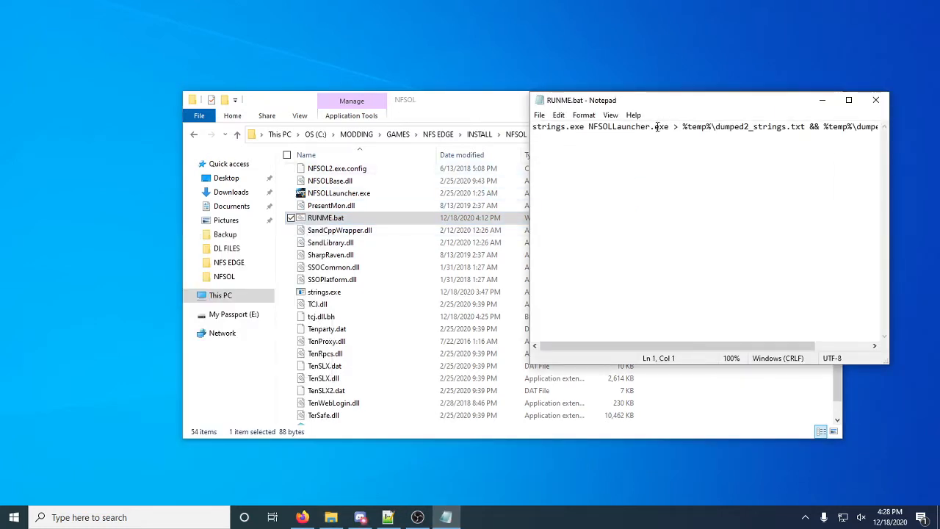
double_click(632, 127)
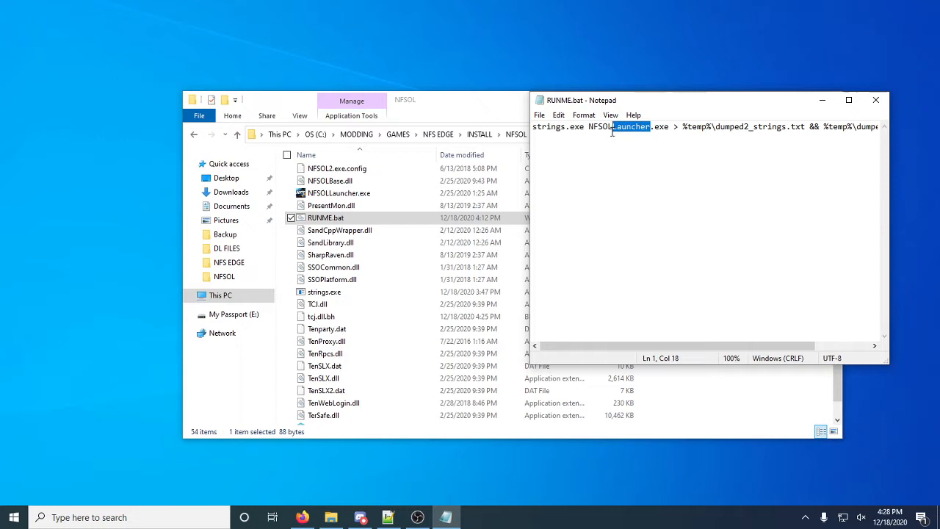
text(2)
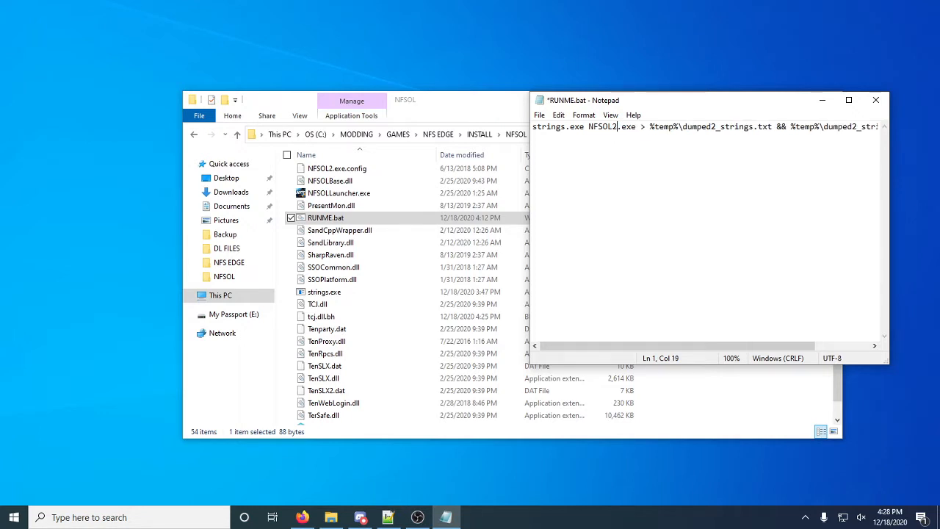
key(ctrl+s)
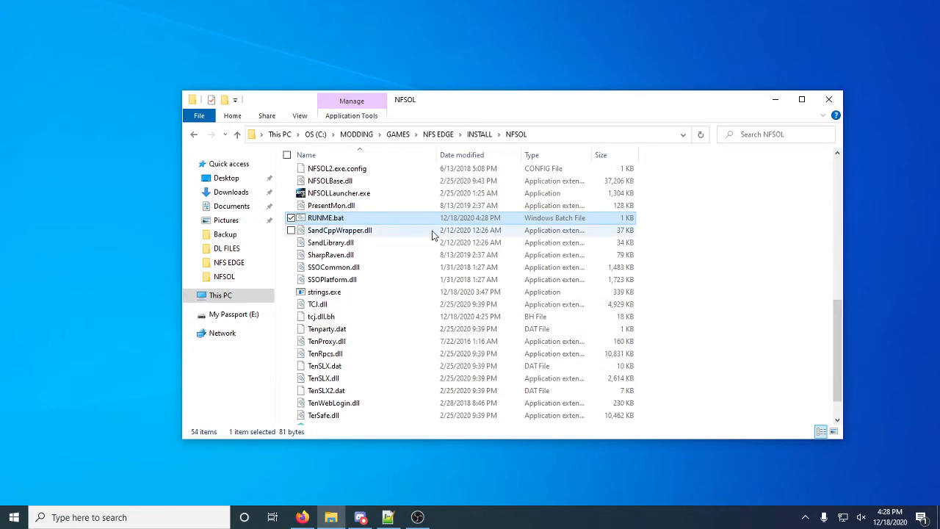
mouse_move(411, 499)
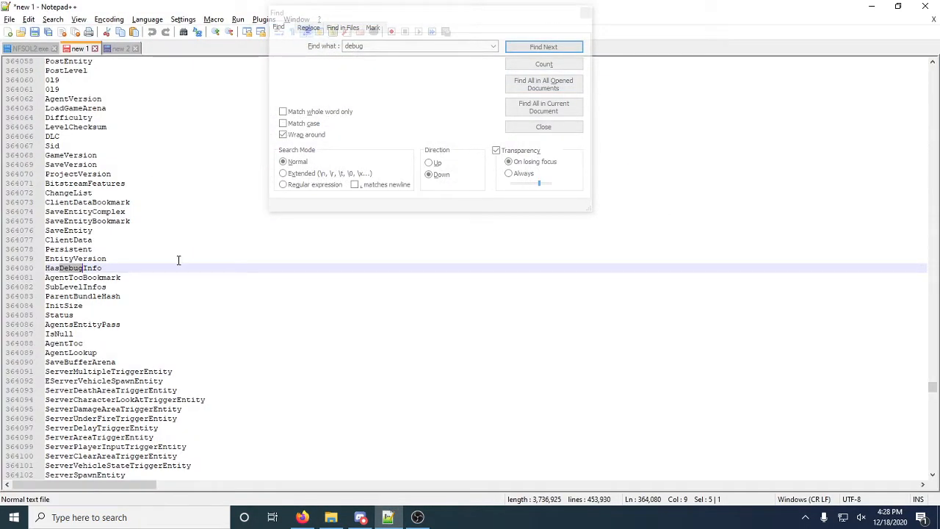
Step: Step through the 'debug' matches such as HavokVisualDebugger, DebugMenuClick and ShowDebugTransform
click(543, 45)
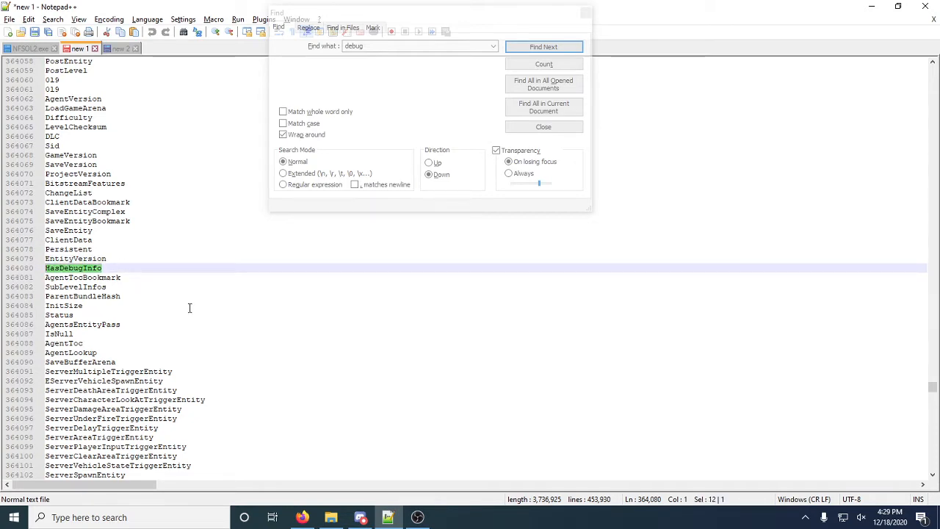
scroll(down, 3)
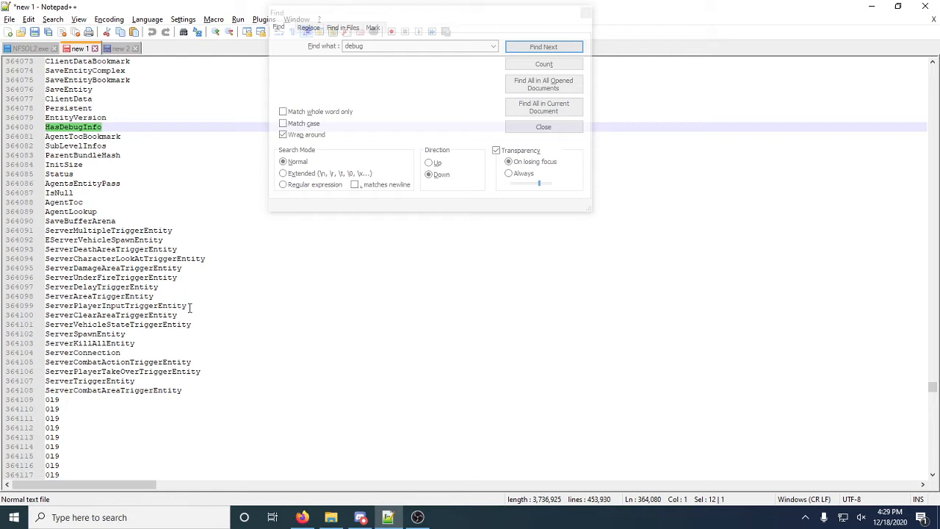
click(543, 45)
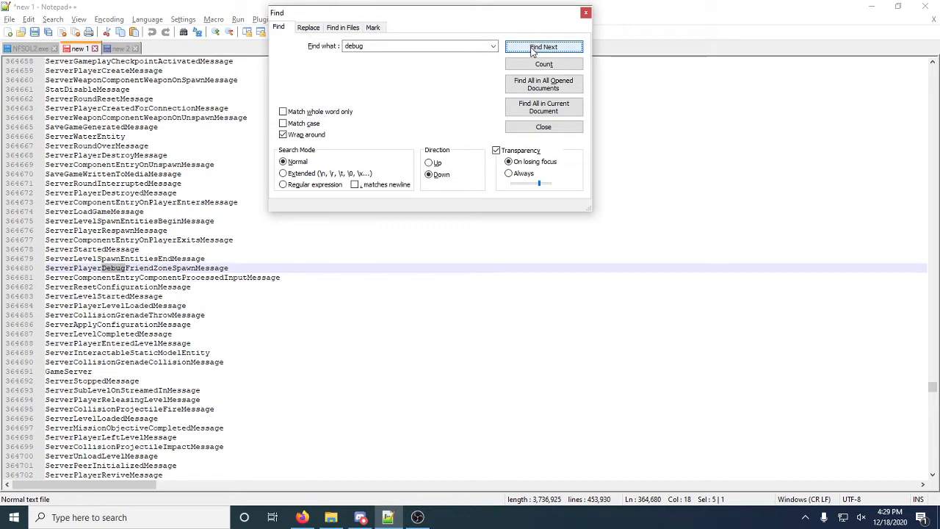
click(543, 45)
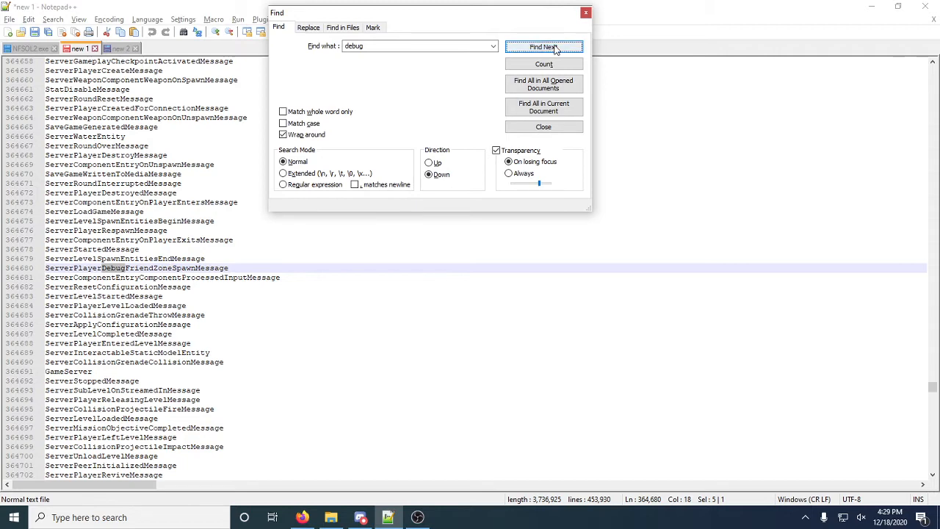
click(544, 45)
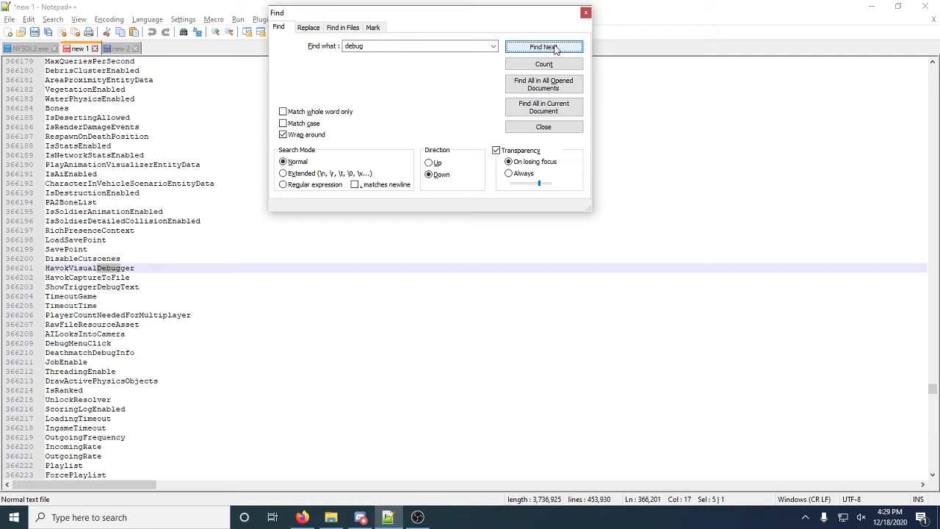
click(543, 47)
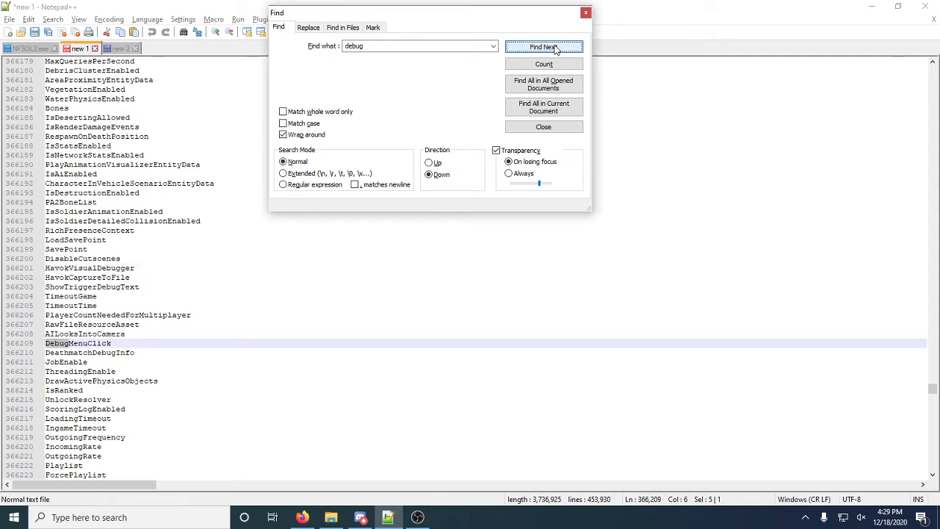
click(544, 46)
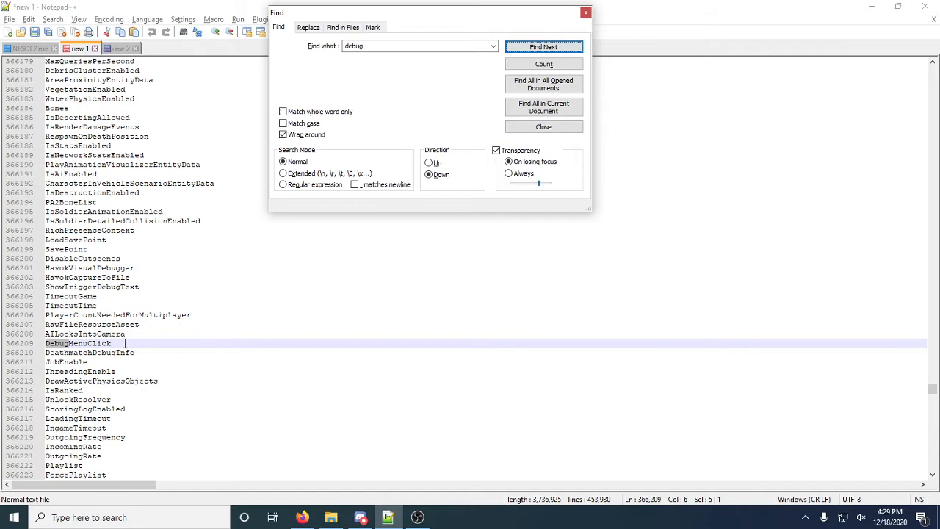
mouse_move(103, 361)
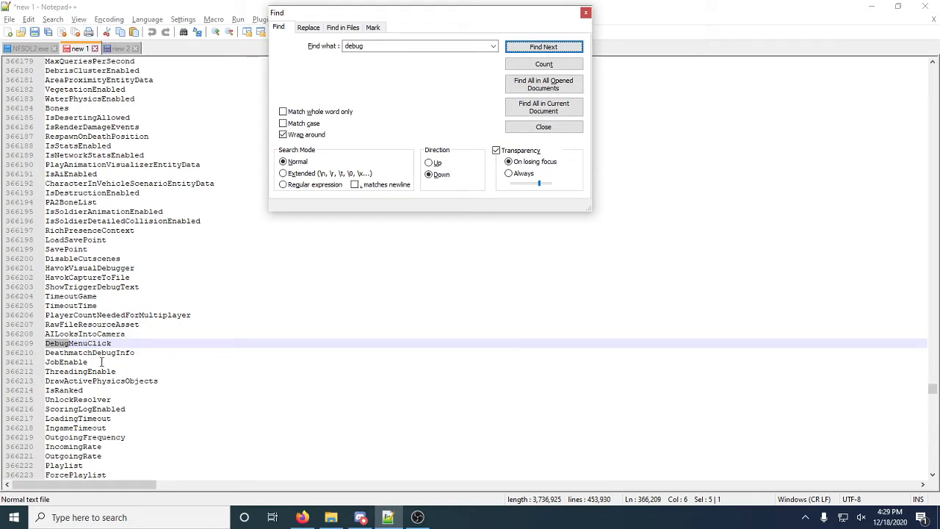
mouse_move(135, 402)
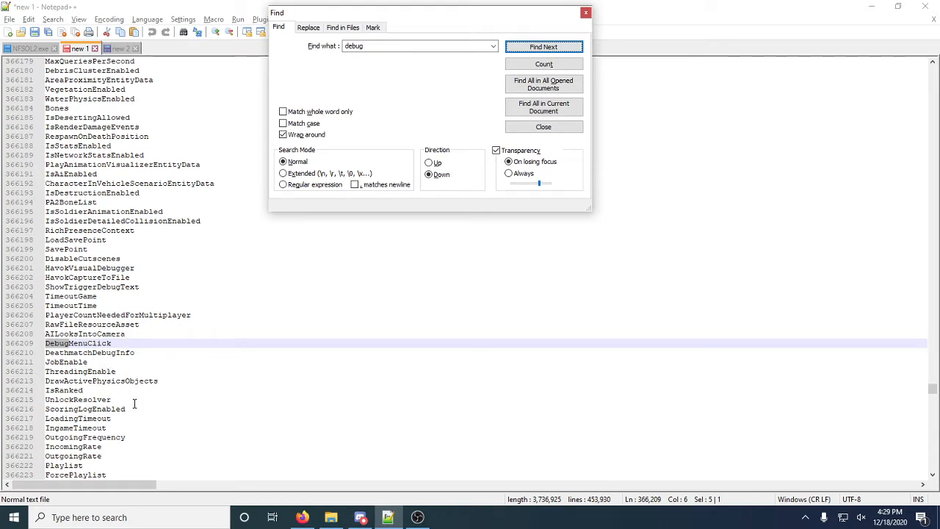
mouse_move(174, 395)
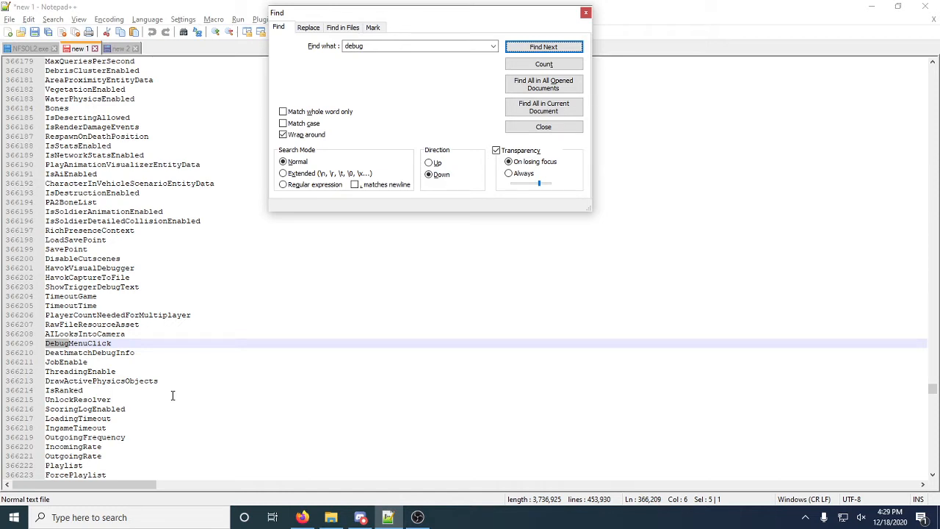
mouse_move(203, 114)
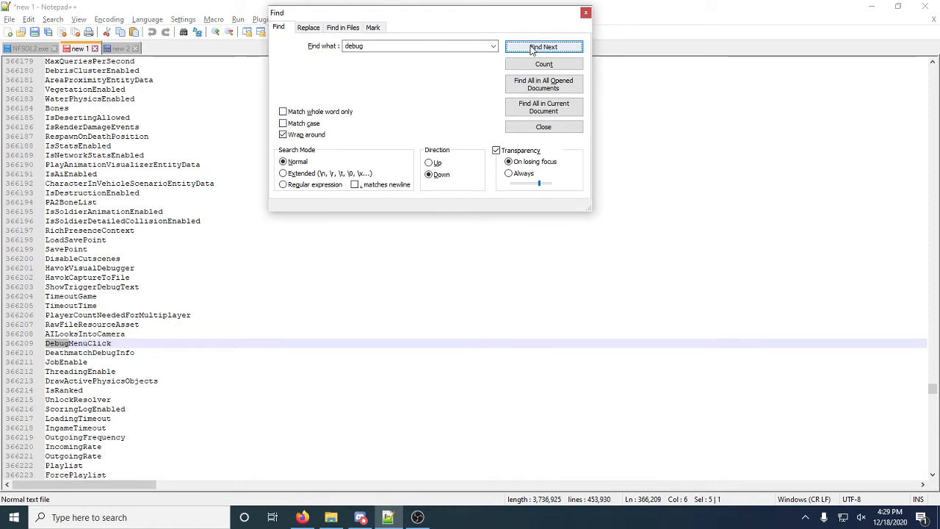
click(544, 47)
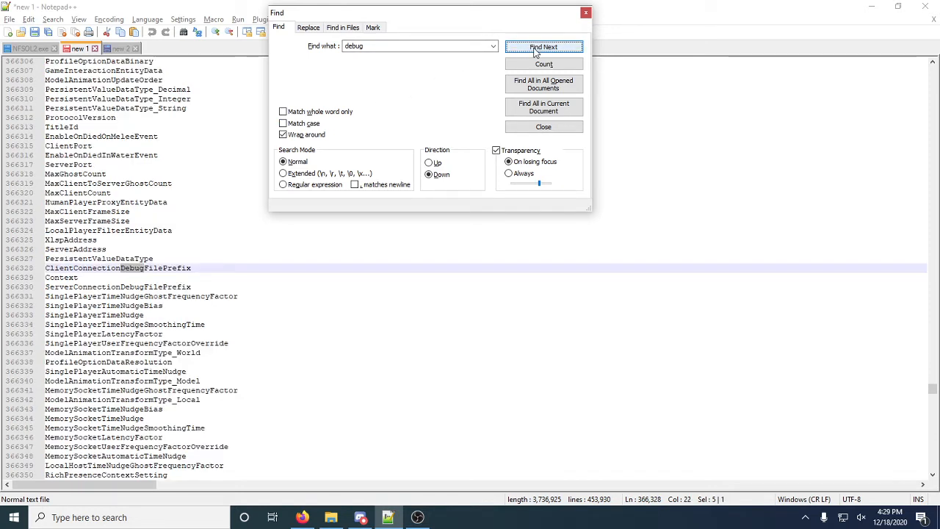
click(543, 47)
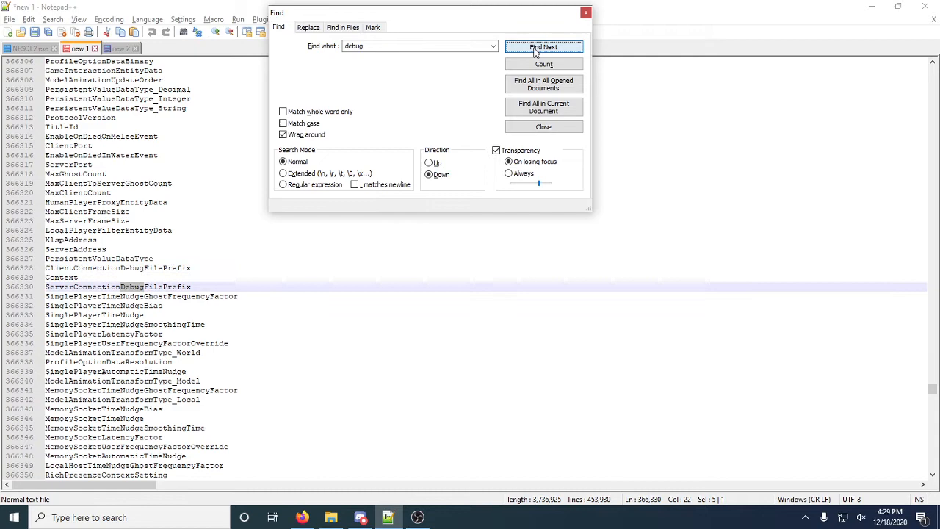
click(543, 47)
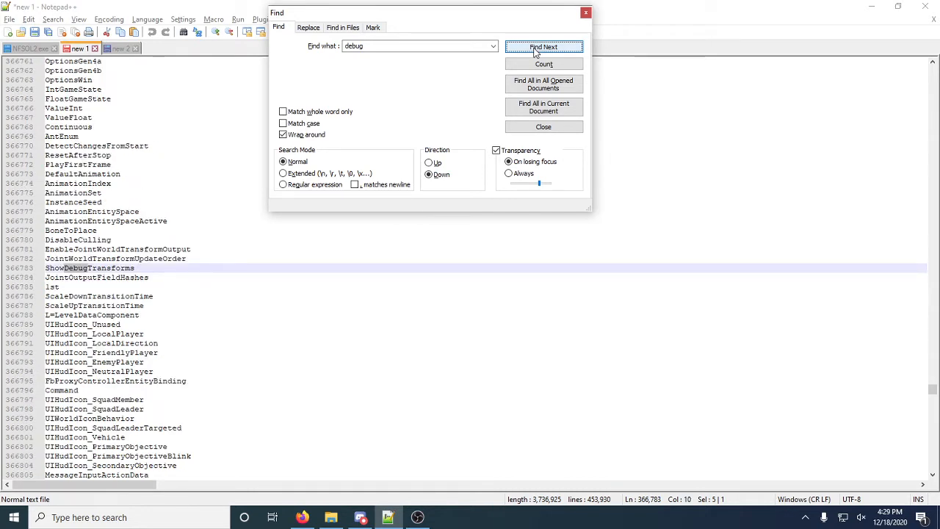
click(543, 47)
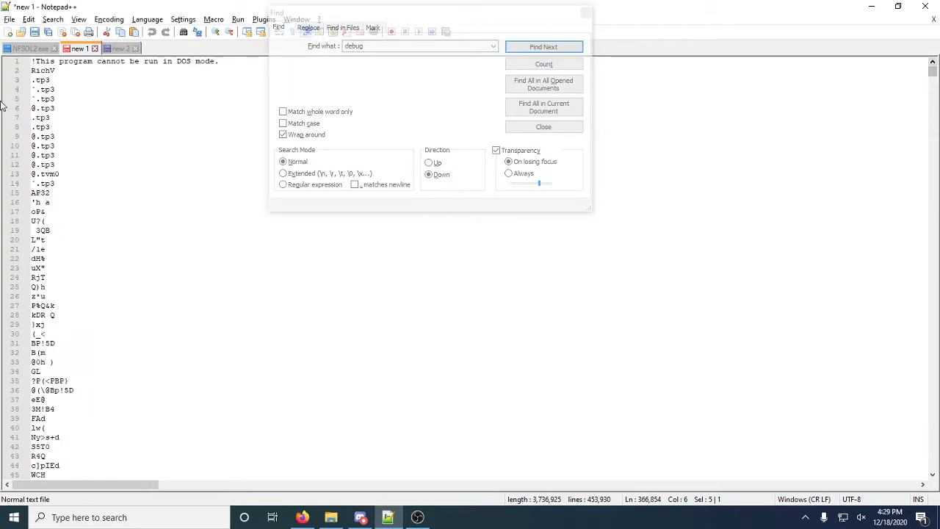
Step: Search the dumped strings for 'Offline' to land on EALaunchOfflineMode, then return to the NFSOL folder
click(220, 62)
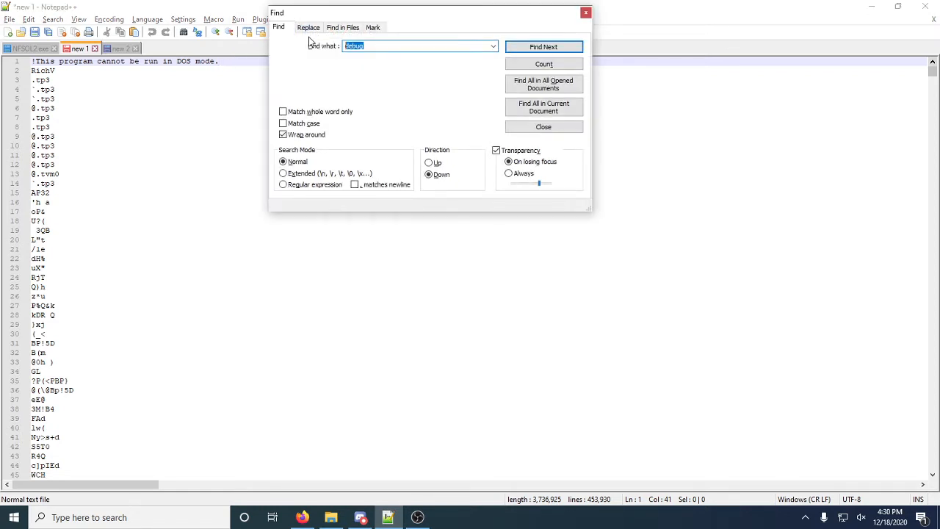
text(Of)
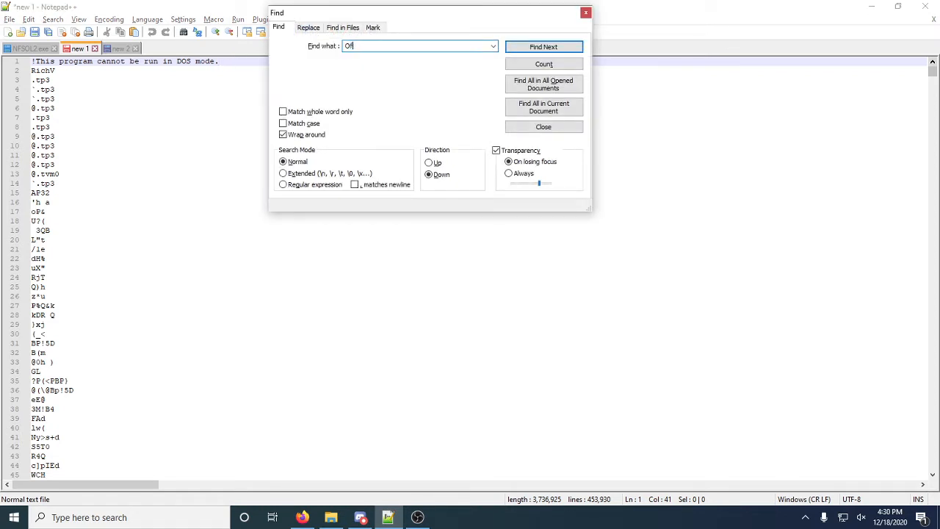
click(543, 46)
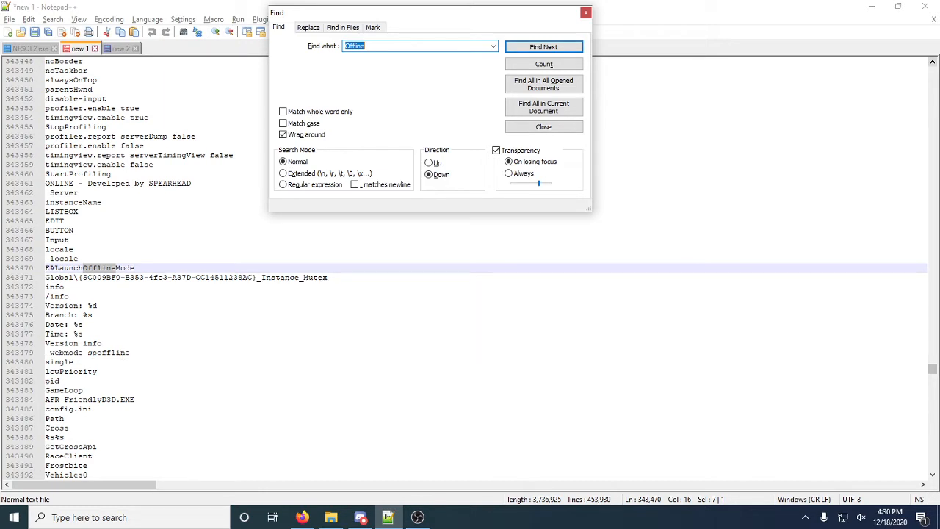
click(332, 517)
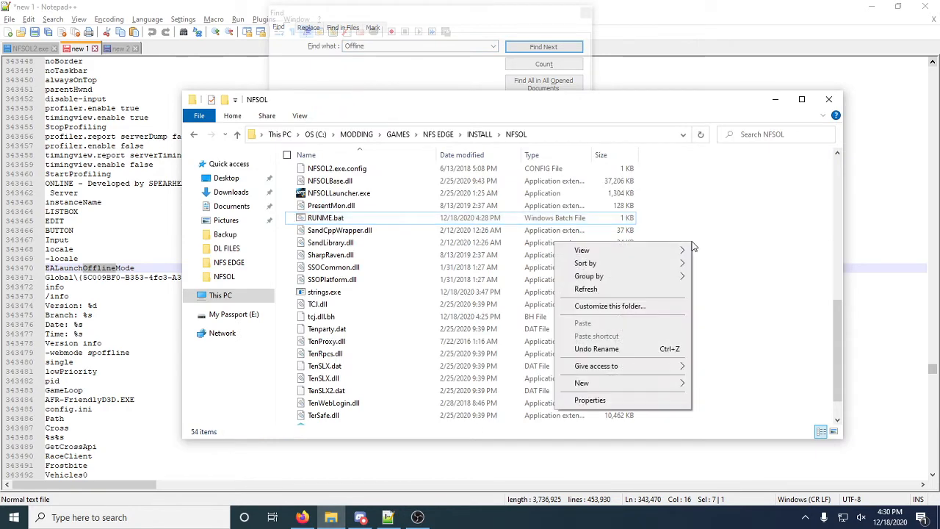
mouse_move(746, 374)
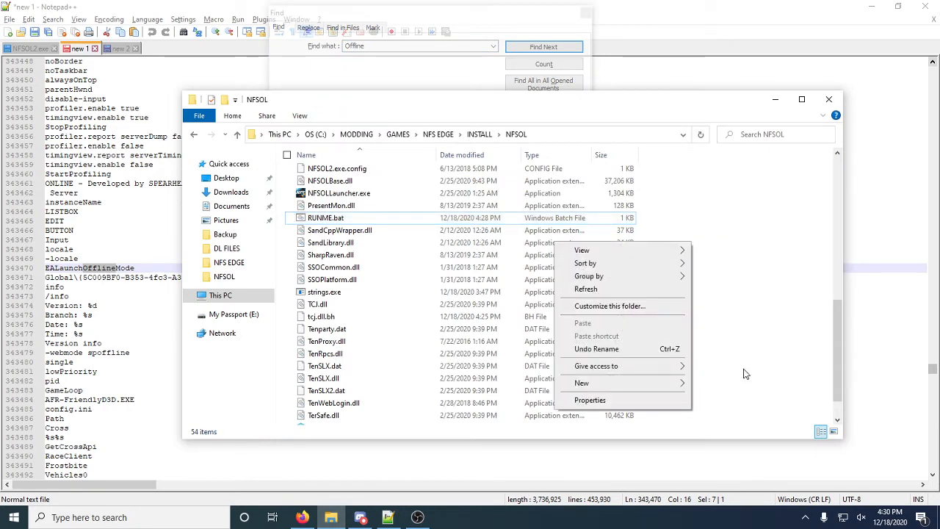
Step: Create a new text document in the NFSOL folder to become NFSOL2.bat
click(581, 382)
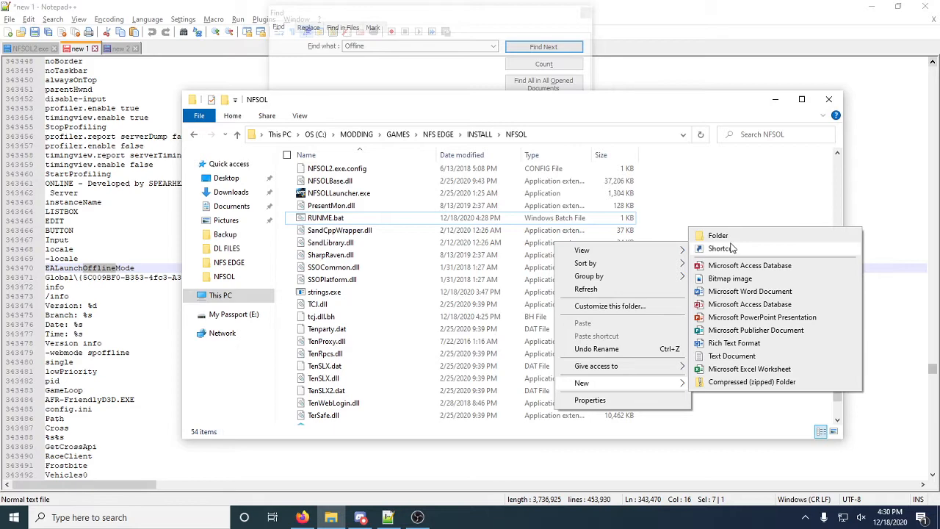
click(732, 356)
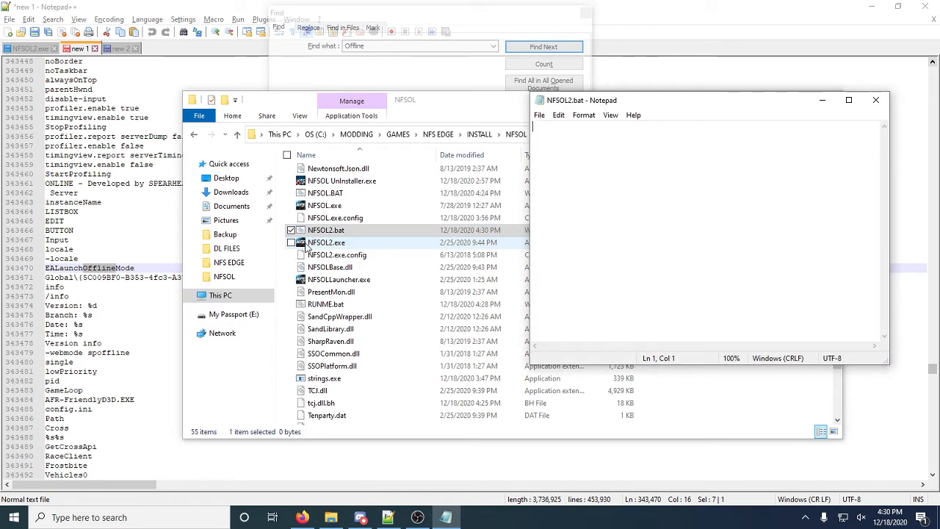
text(@ECHO OFF)
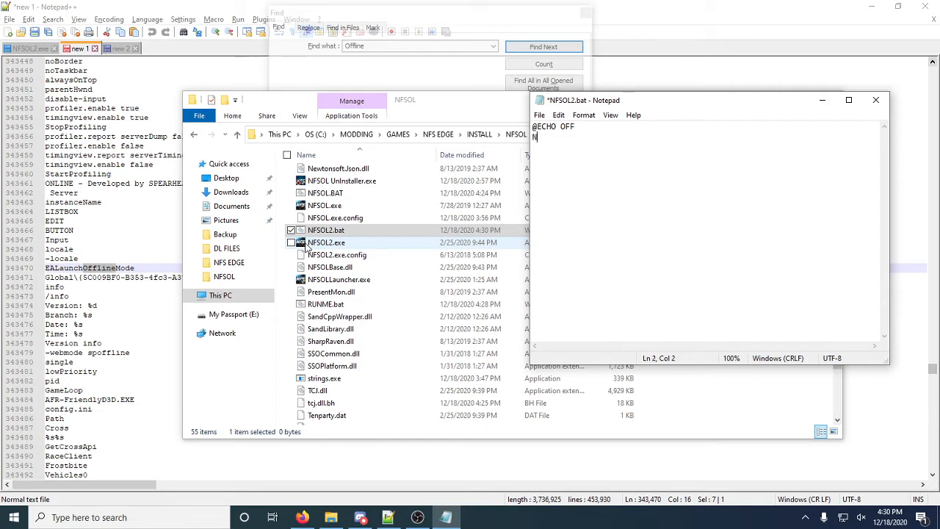
text(FSOL2.exe)
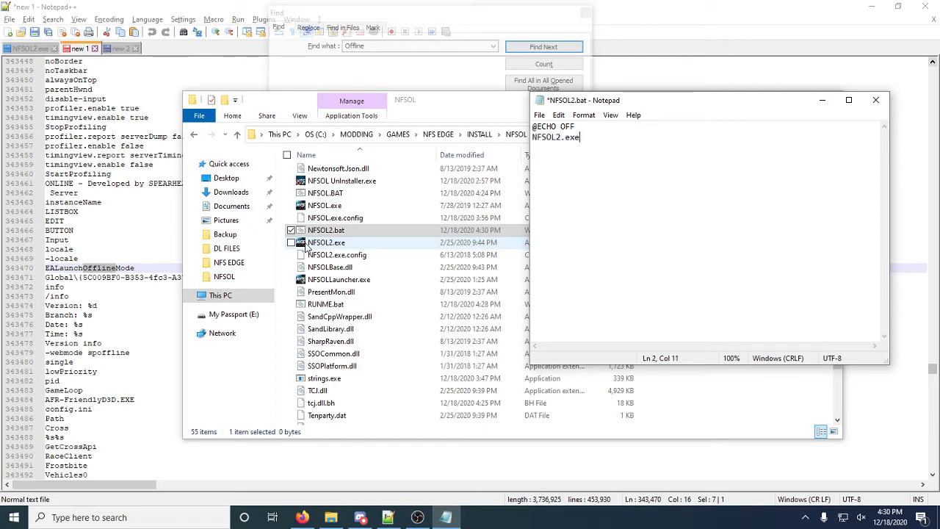
text(/EALaunchOfflineM)
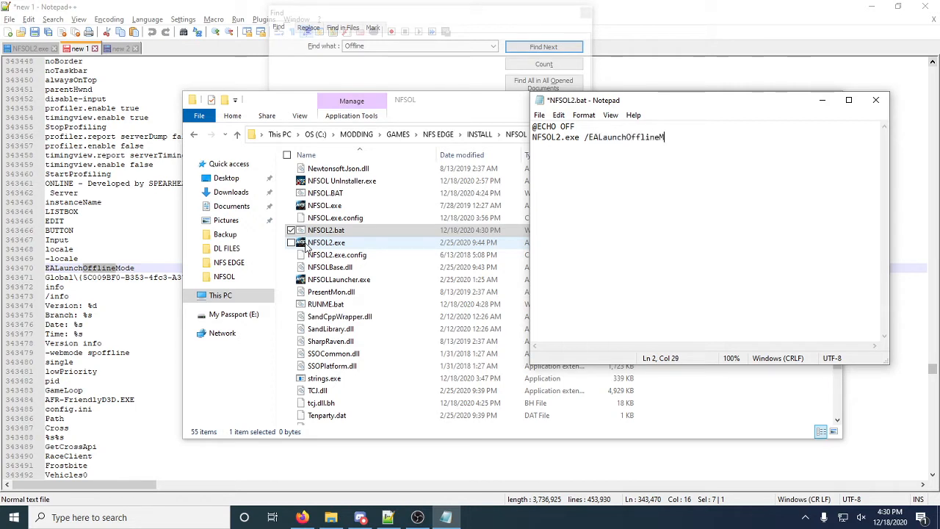
text(-web)
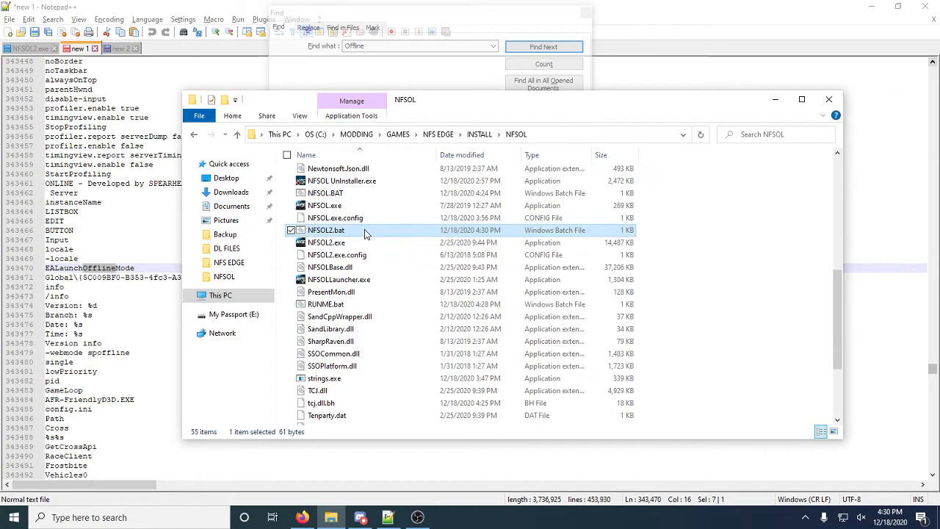
mouse_move(340, 235)
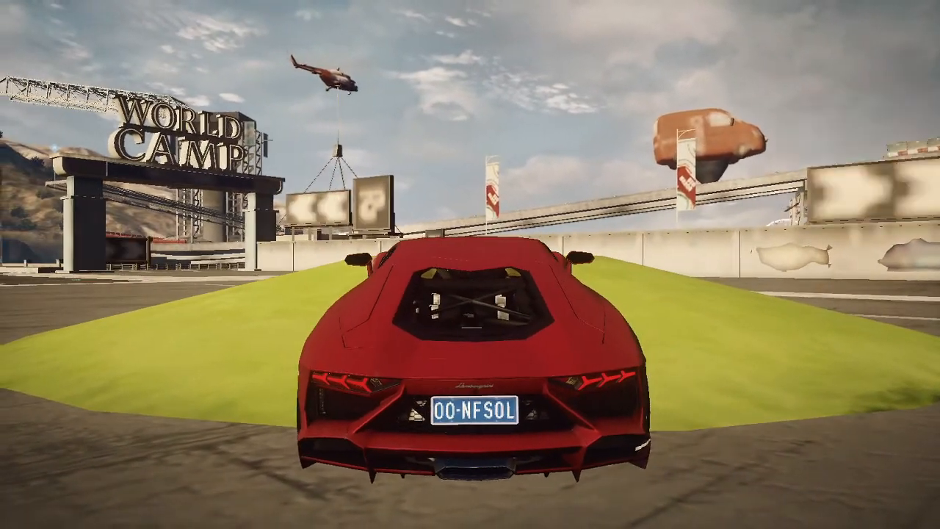
Step: Drive the red car forward around World Camp before quitting the game
key(w)
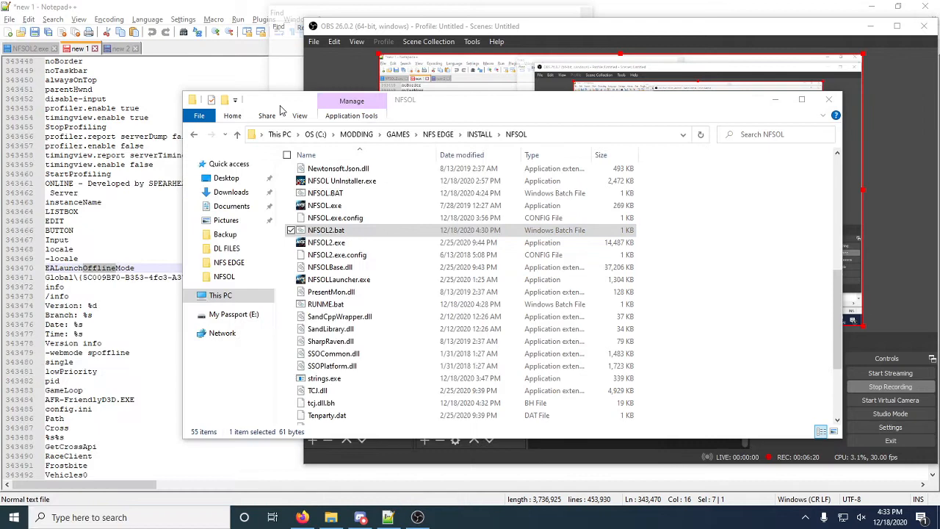
Step: Change directory to "c:/modding/games/nfs edge/install/nfsol/" and begin entering nfsol2.exe
click(446, 517)
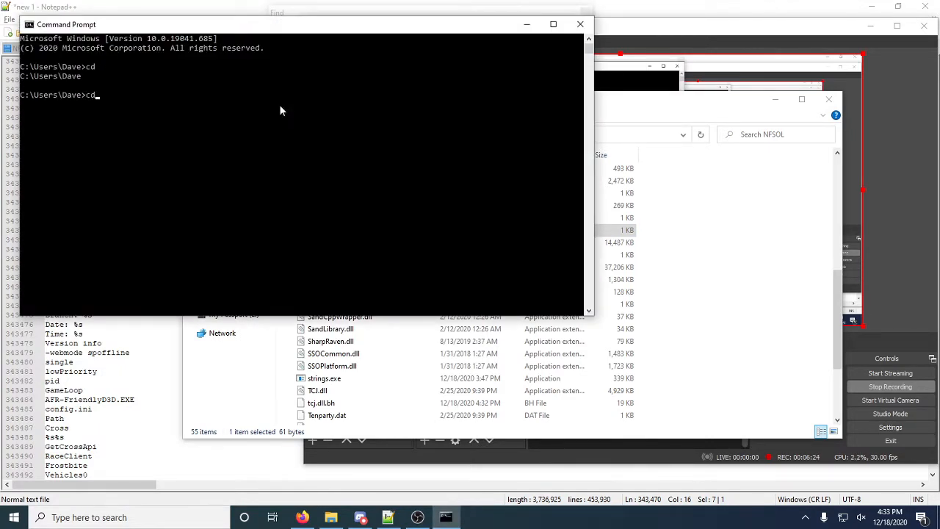
key(Return)
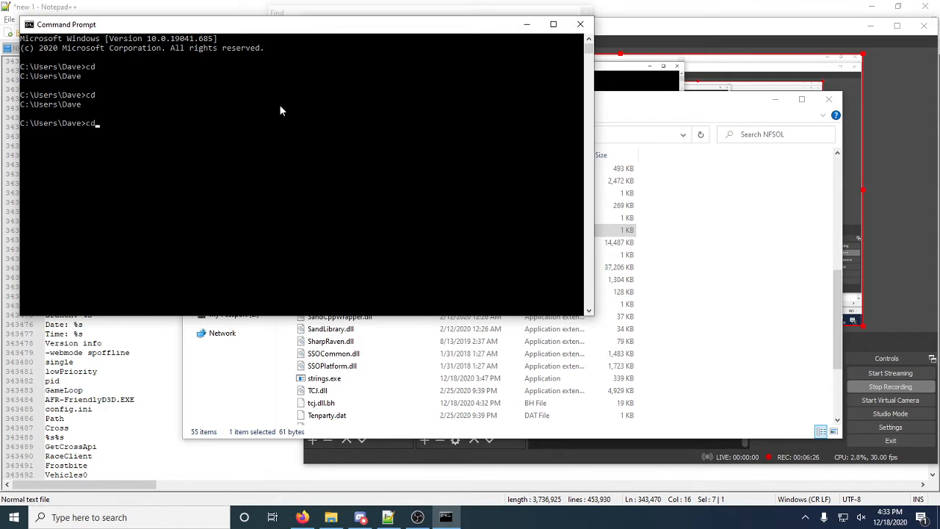
text("c)
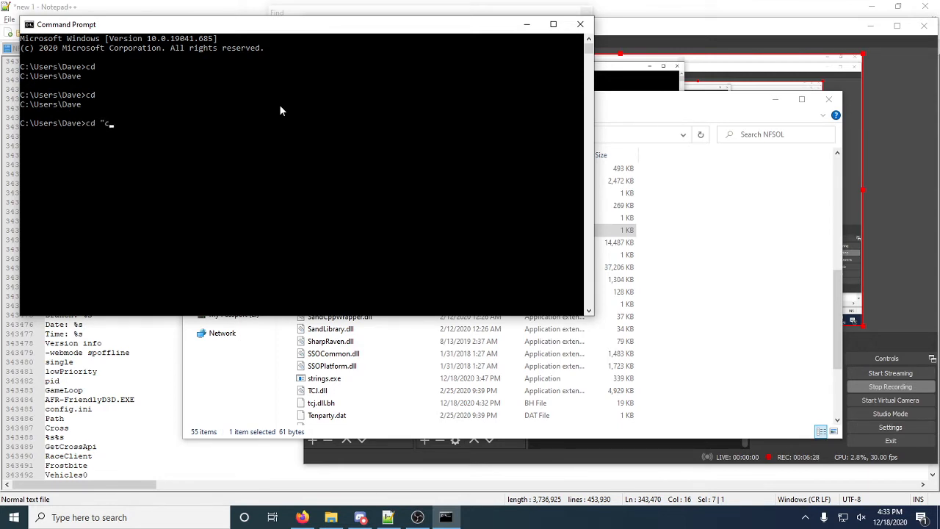
text(:/modding/g)
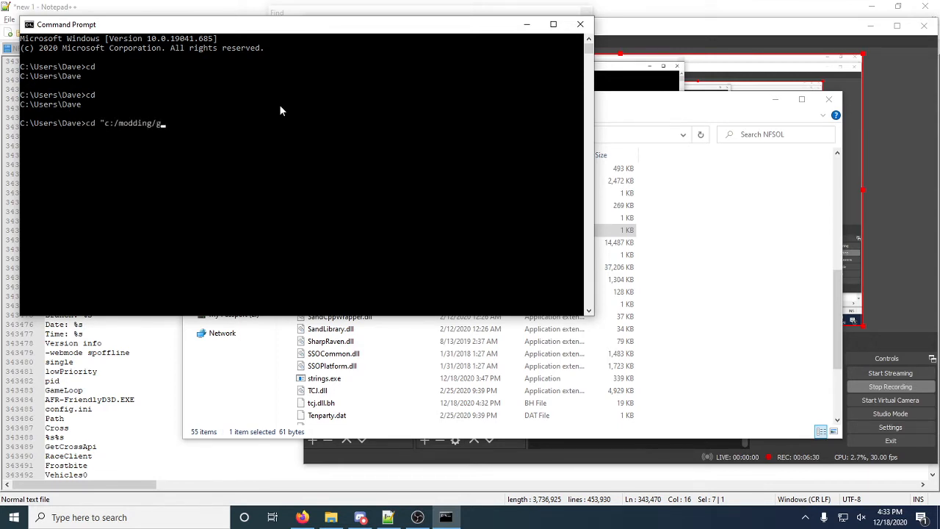
text(ames/nfs edge)
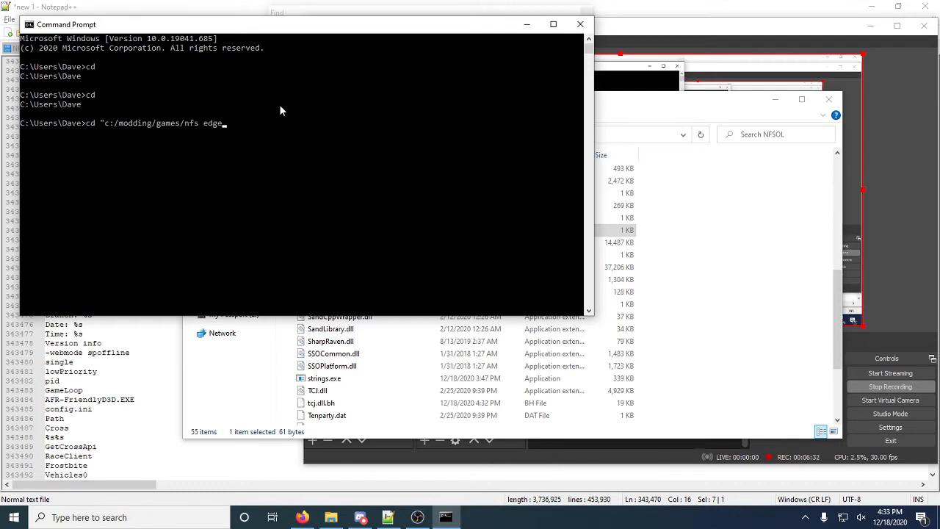
text(/install/)
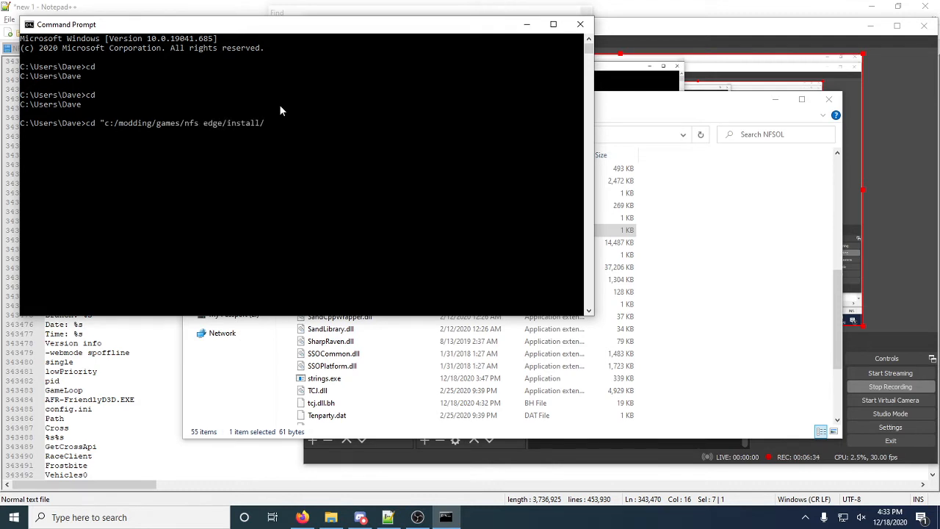
text(nfso)
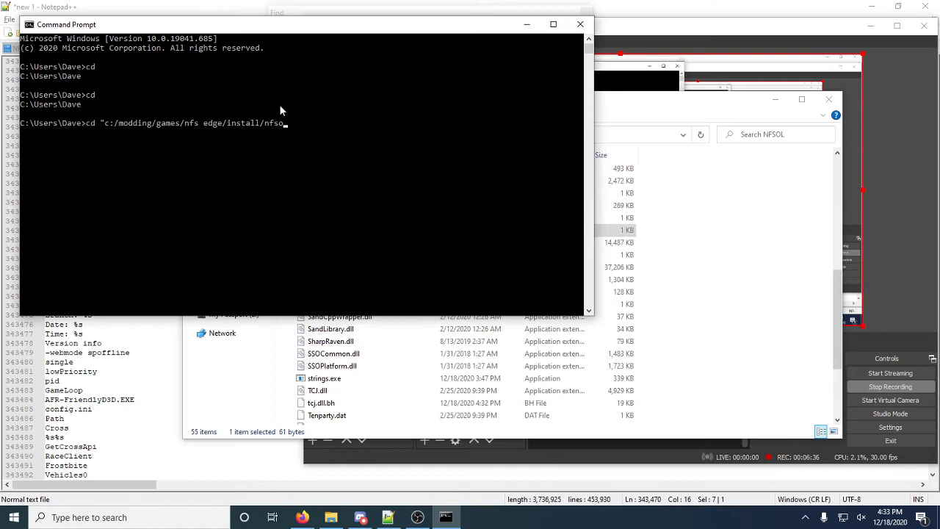
key(Return)
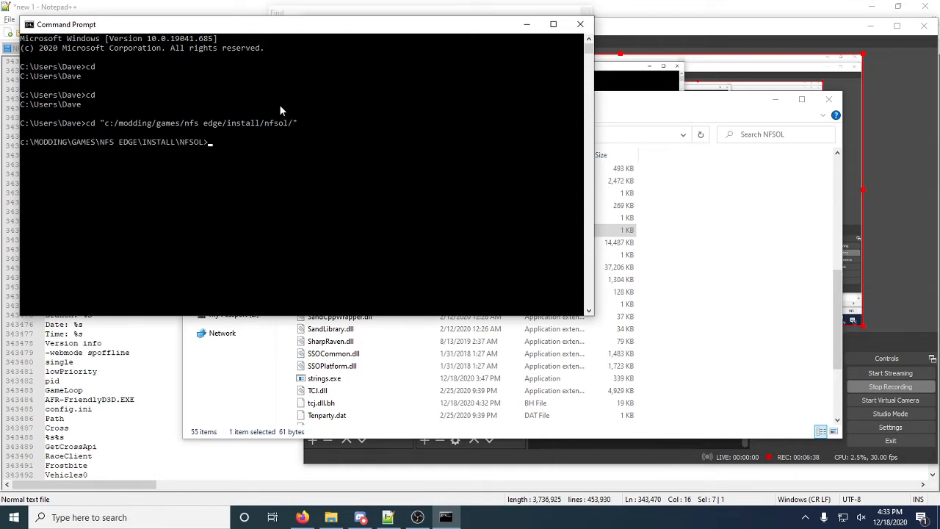
text(nfsol2.e)
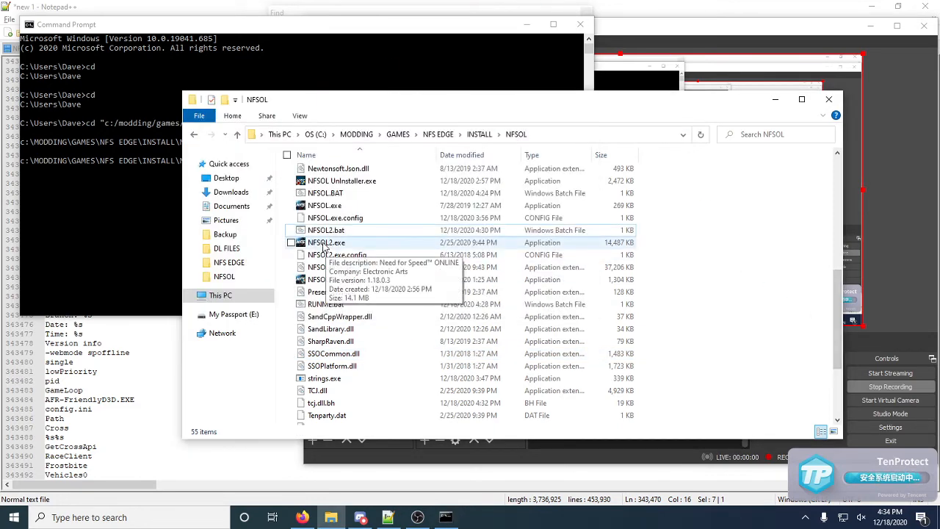
right_click(326, 242)
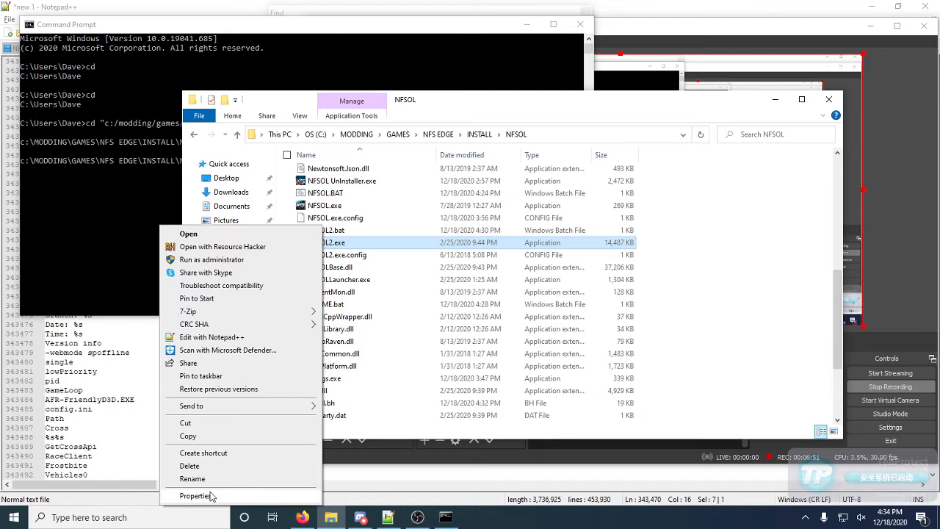
click(197, 495)
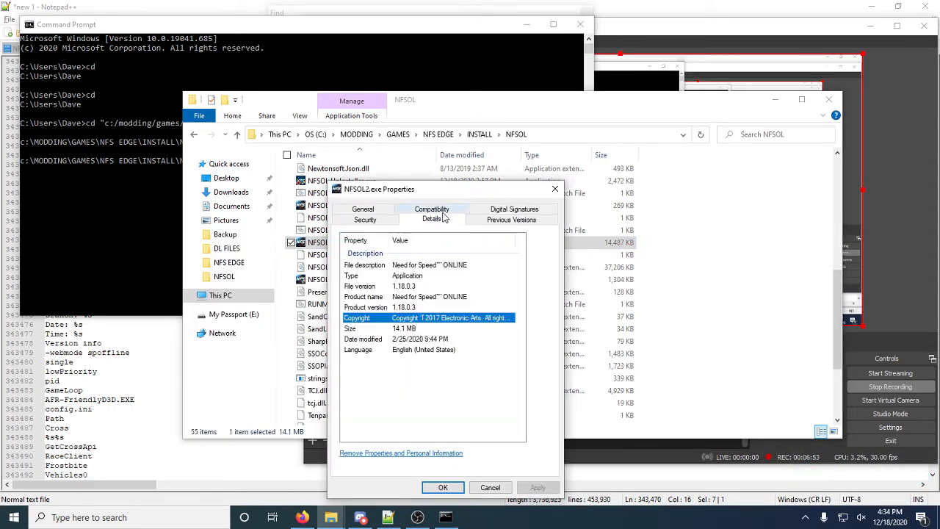
click(432, 208)
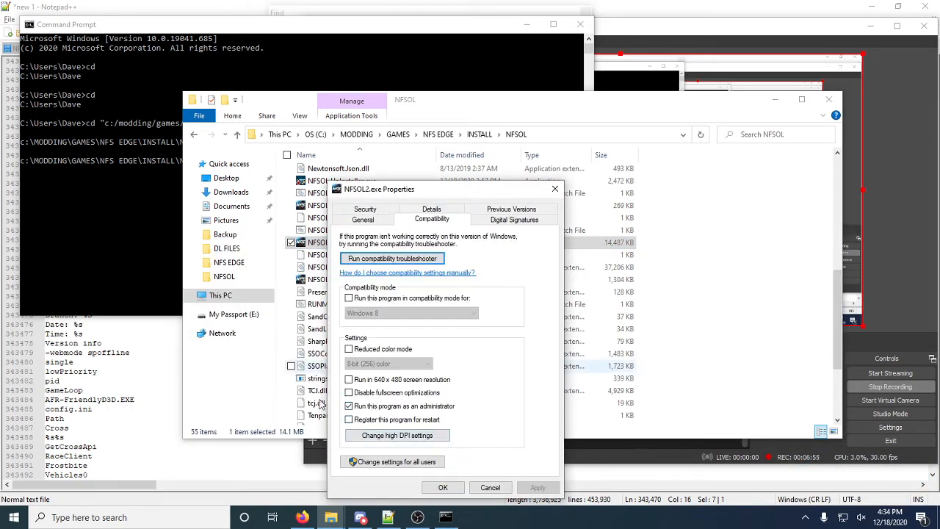
click(444, 488)
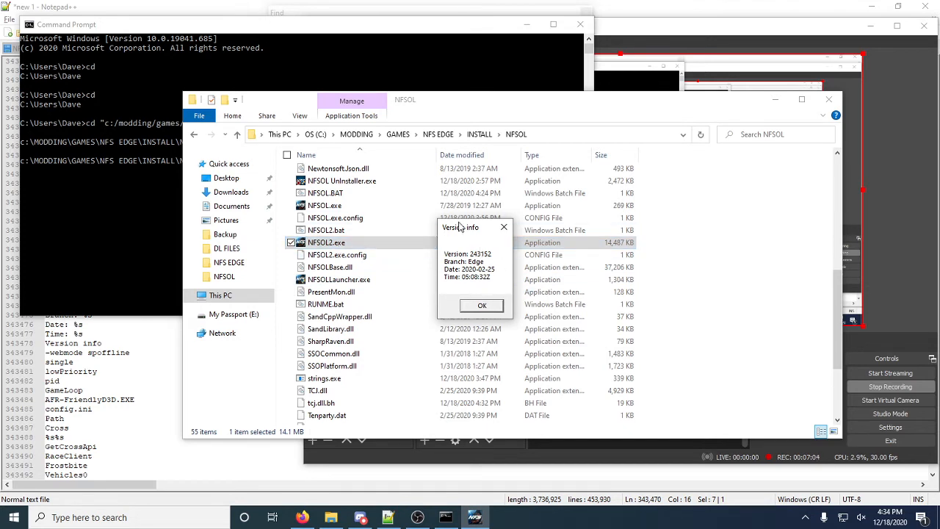
click(482, 304)
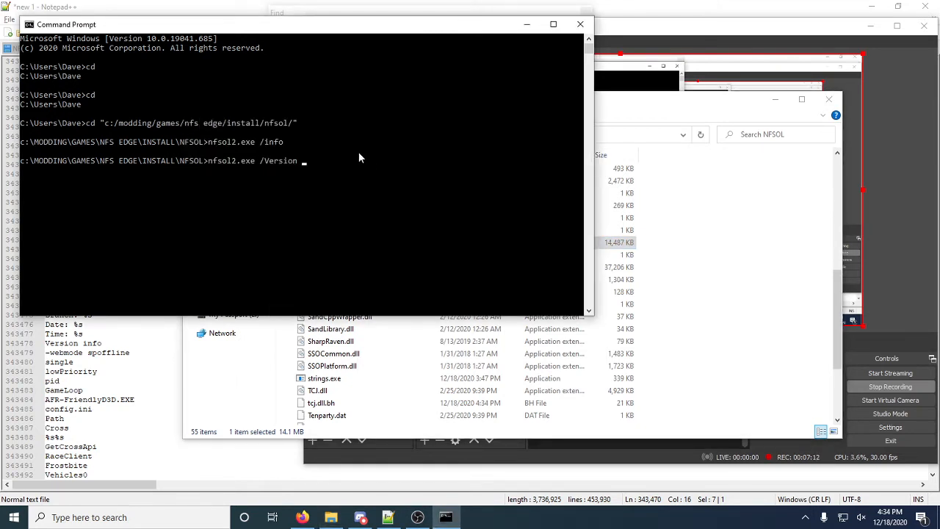
Step: Run nfsol2.exe /Version info, then switch to the strings dump in Notepad++
text(info)
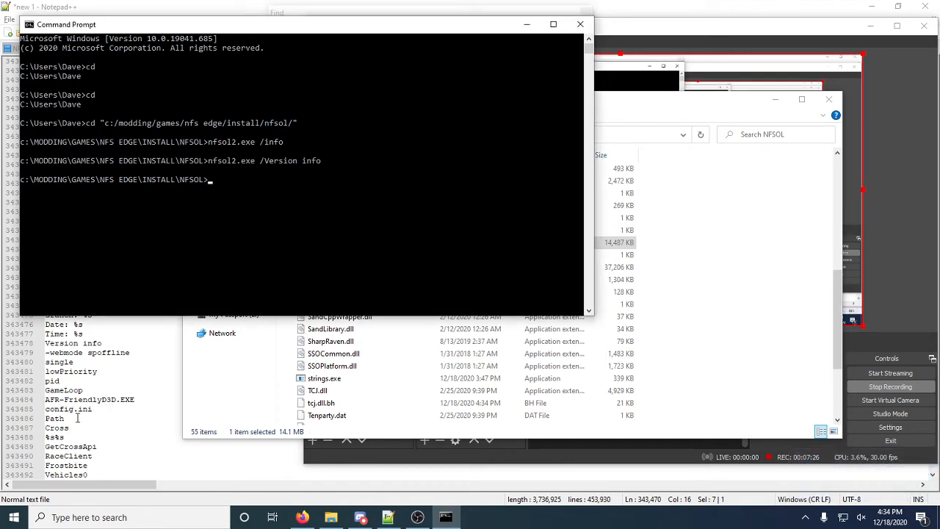
click(417, 220)
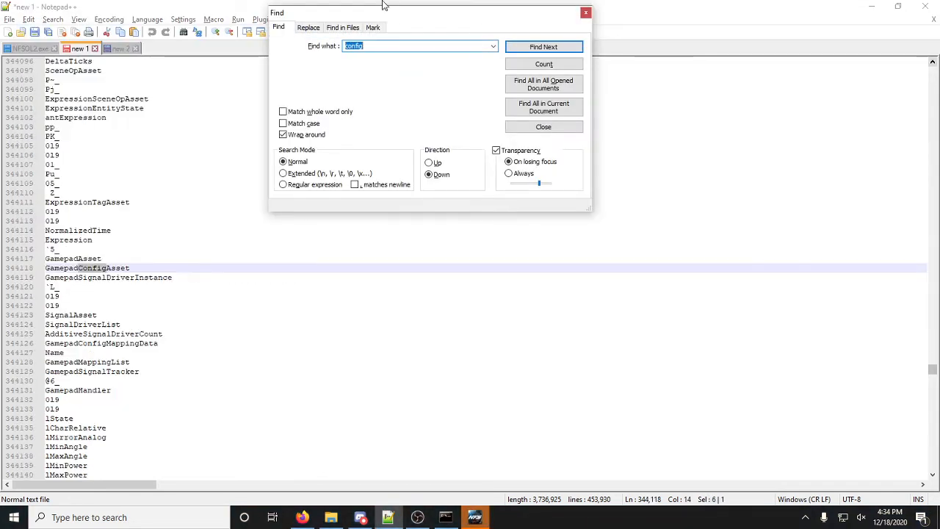
Step: Walk through the 'config' matches such as GamepadConfigAsset and PoseConfig toward the standalone Config entry
click(543, 45)
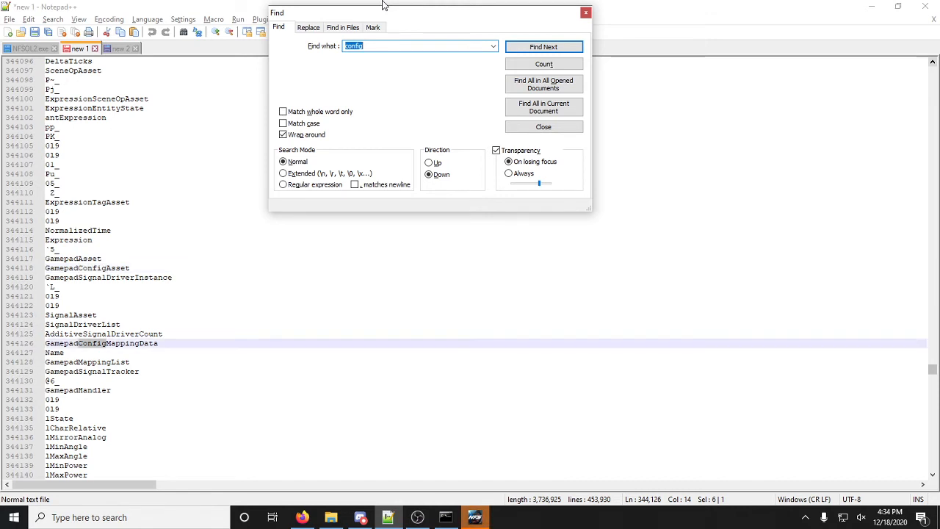
click(543, 46)
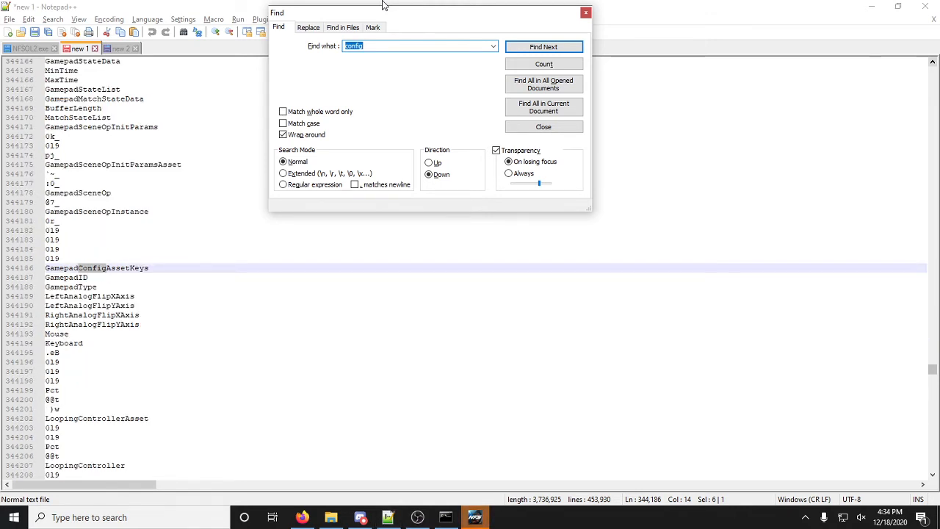
click(543, 45)
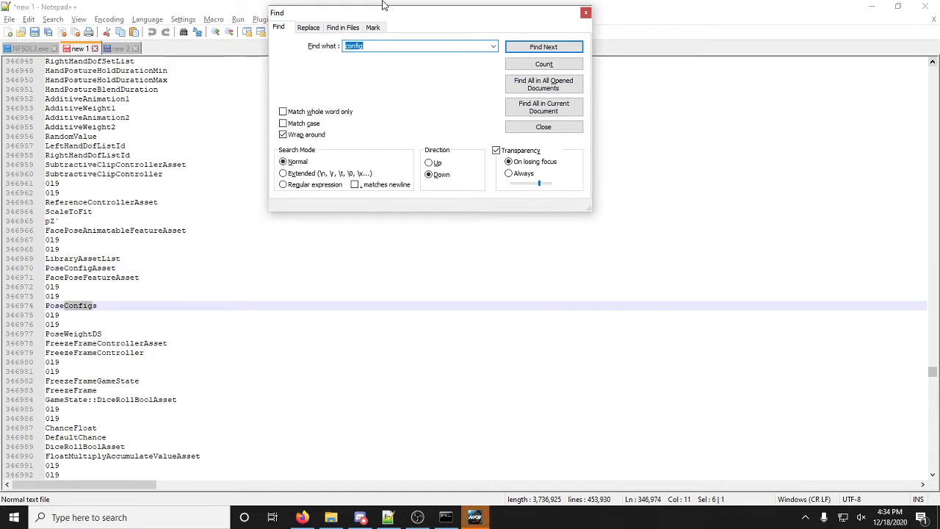
click(543, 46)
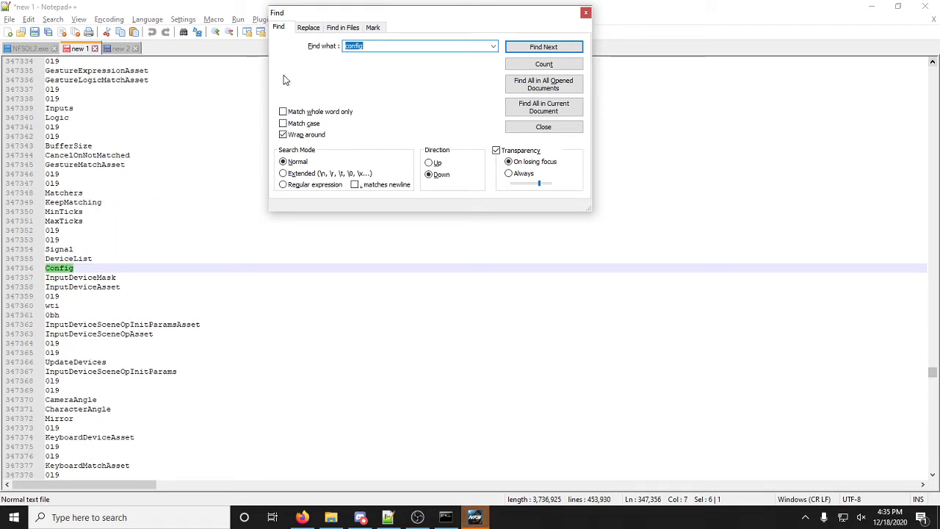
key(alt+tab)
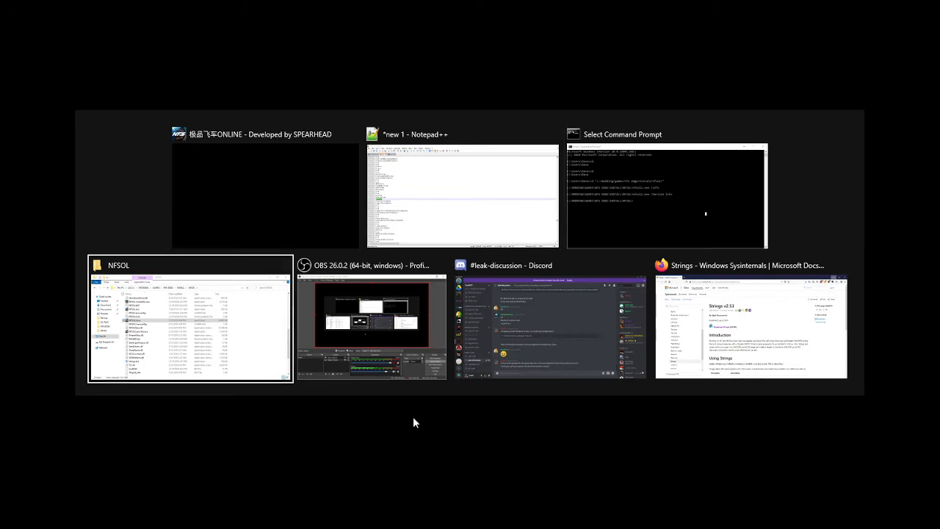
Step: Enter nfsol2.exe /config config.ini at the NFSOL folder prompt
click(666, 194)
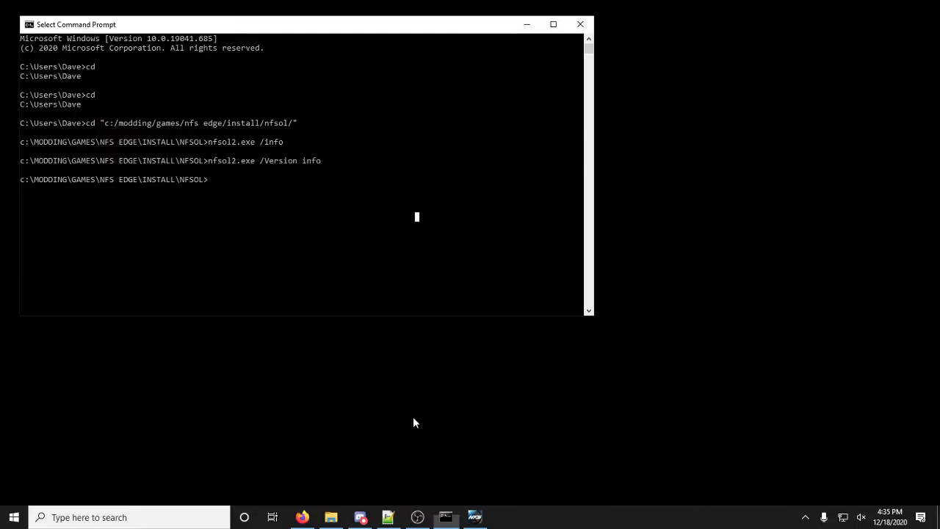
text(nfsol2.exe /Version info)
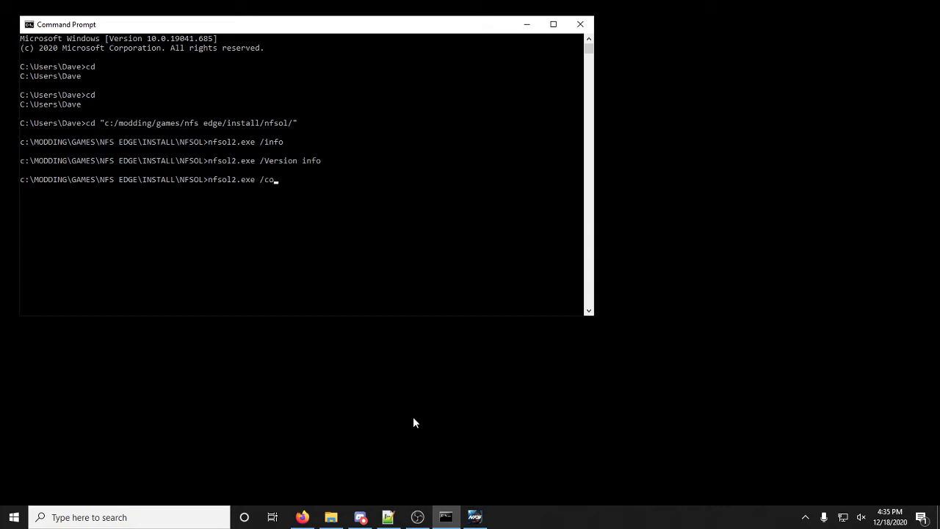
text(nfig co)
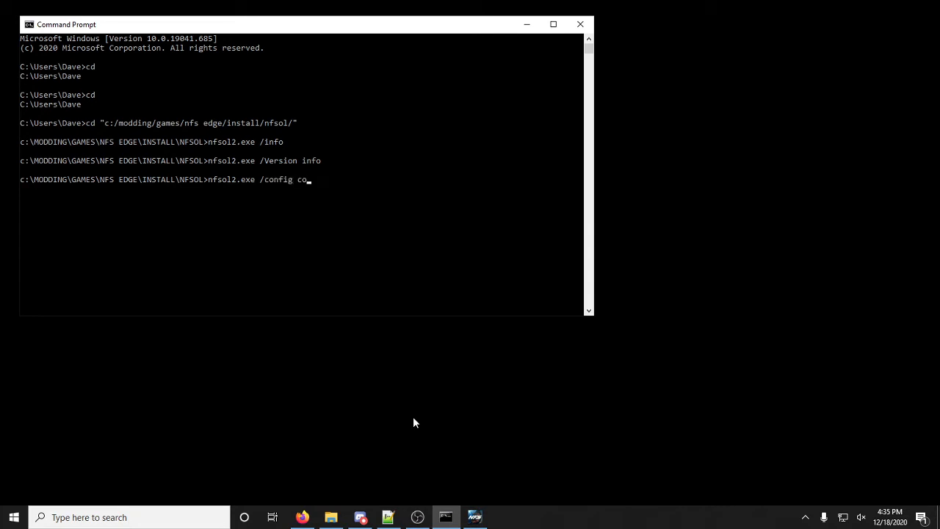
text(nfig.ini)
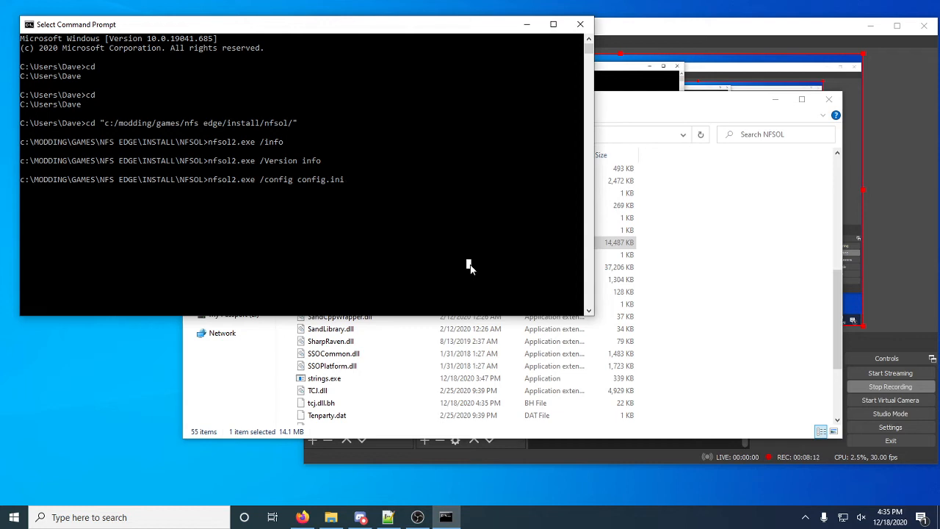
mouse_move(404, 26)
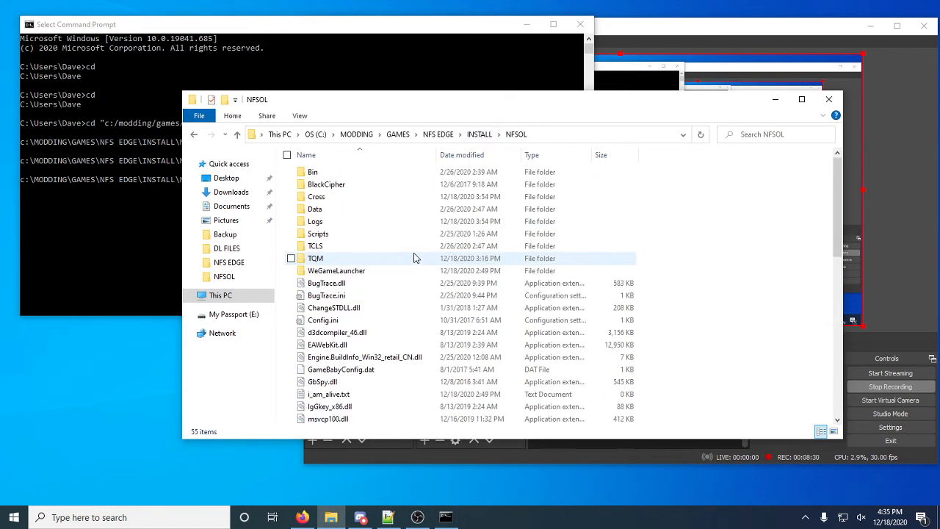
click(437, 133)
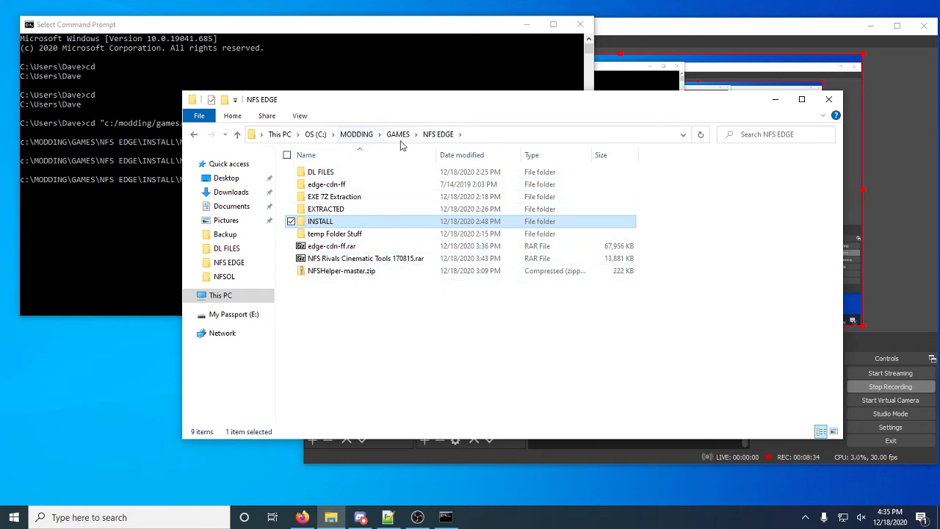
click(355, 134)
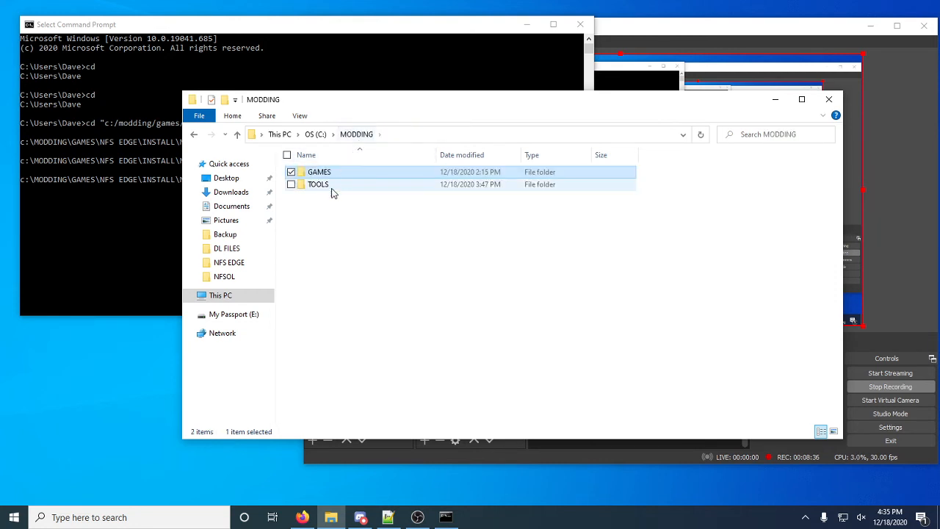
double_click(317, 184)
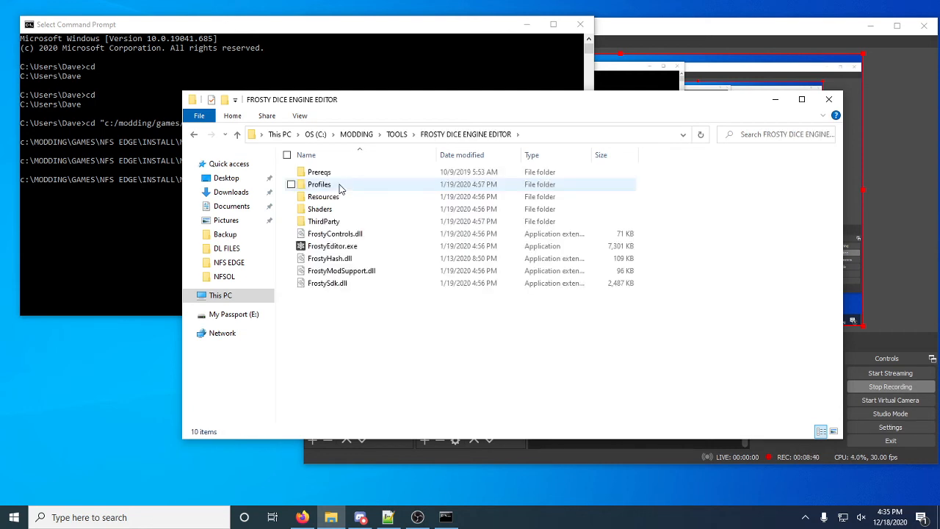
click(357, 134)
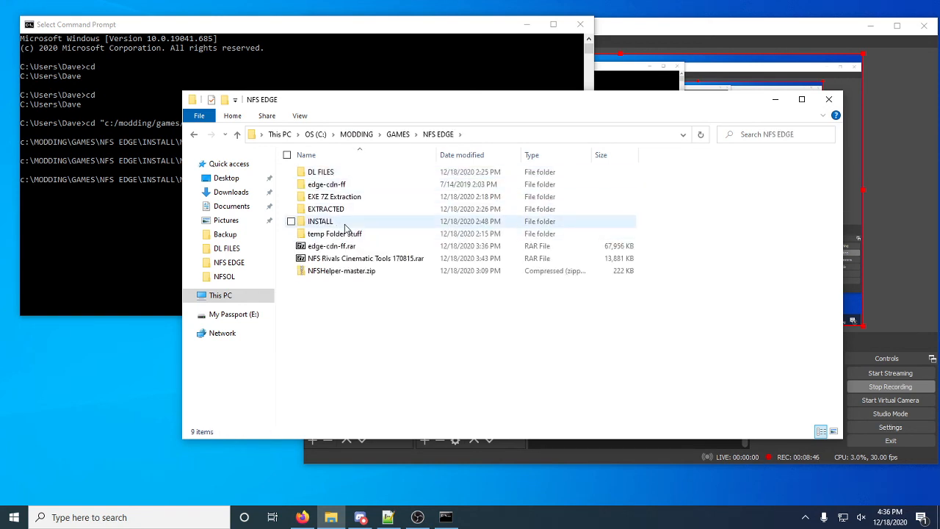
click(341, 270)
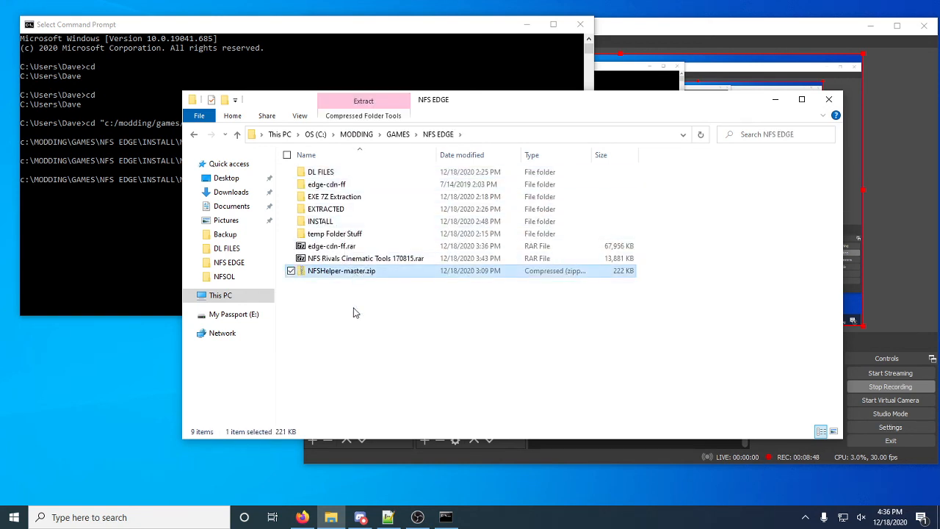
click(365, 258)
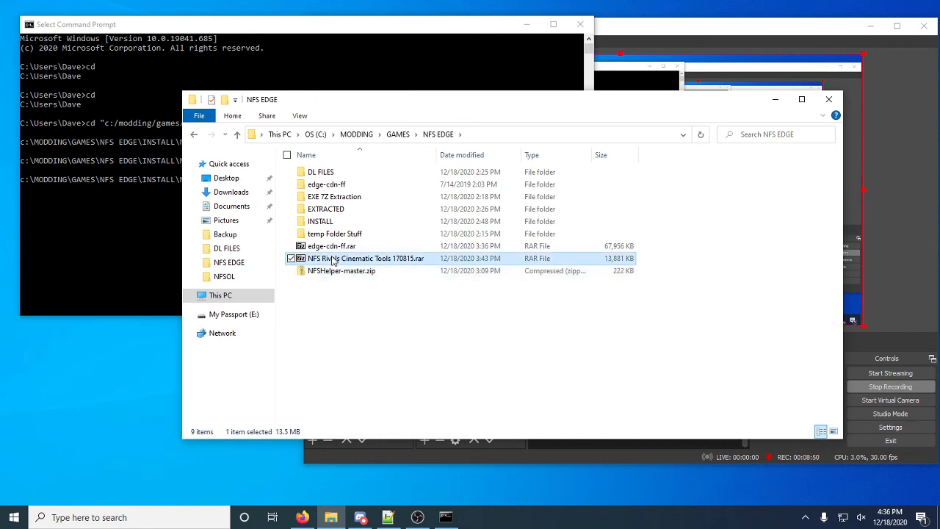
click(332, 245)
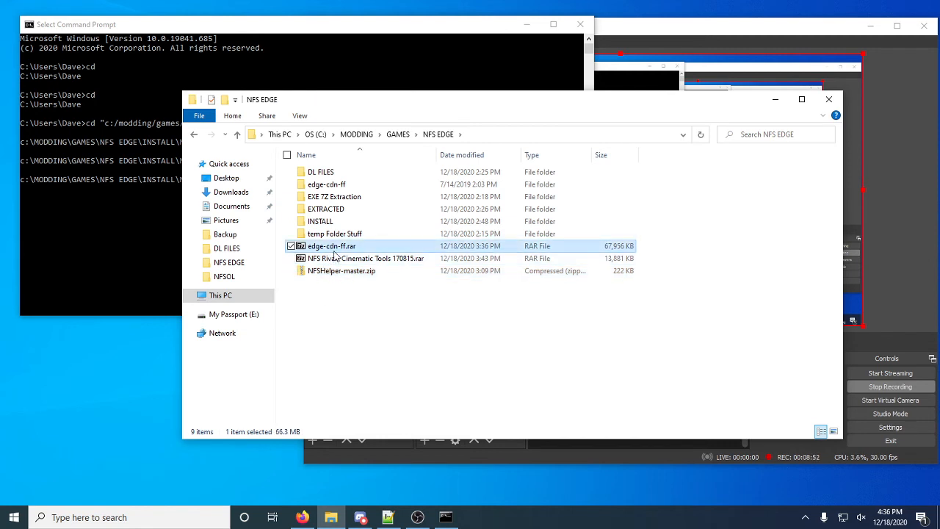
mouse_move(350, 244)
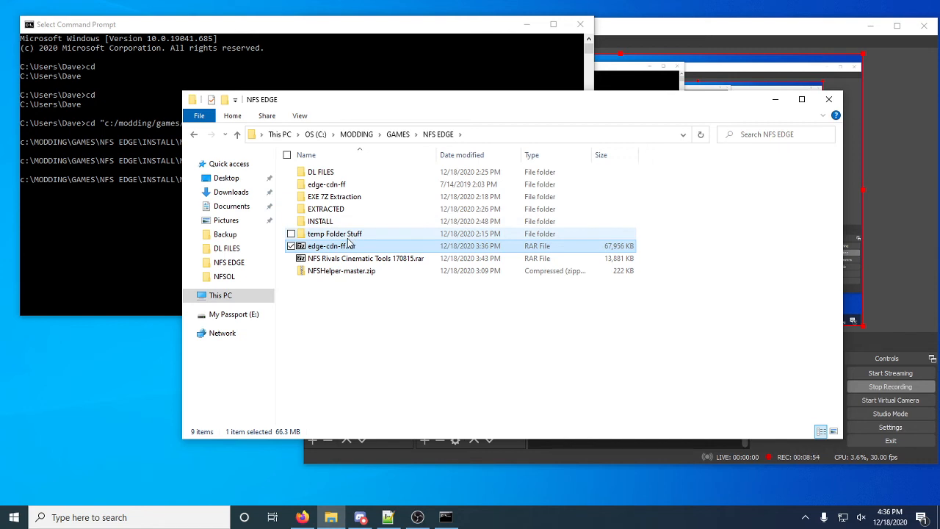
double_click(320, 220)
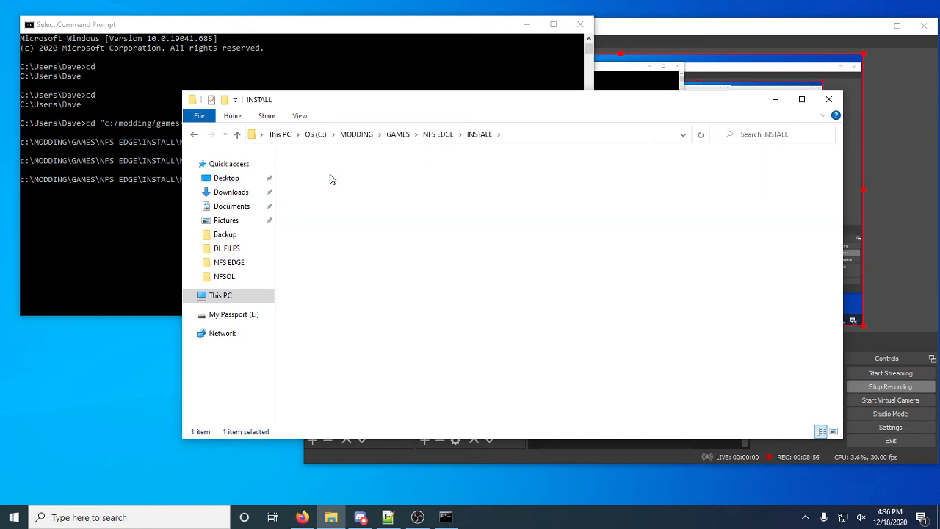
double_click(223, 276)
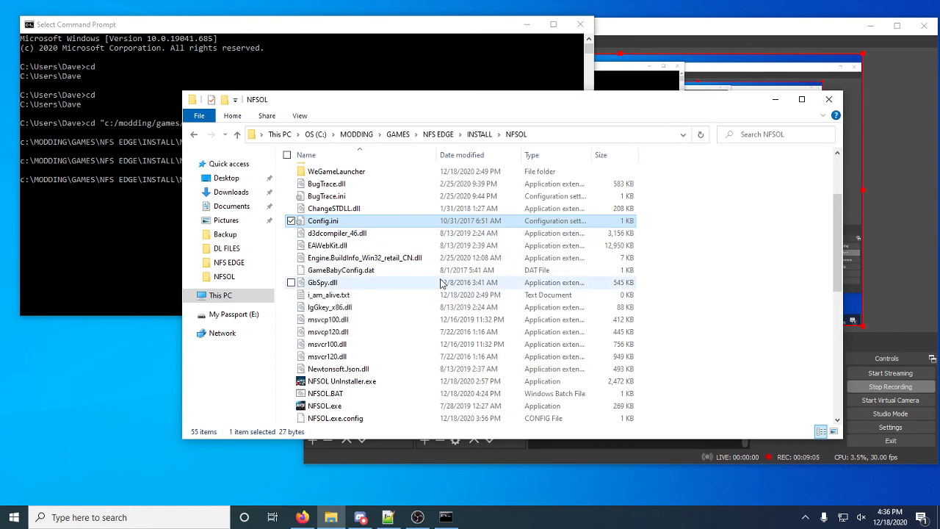
Step: Scroll the NFSOL folder to bring Config.ini and NFSOL2.exe into view
scroll(down, 3)
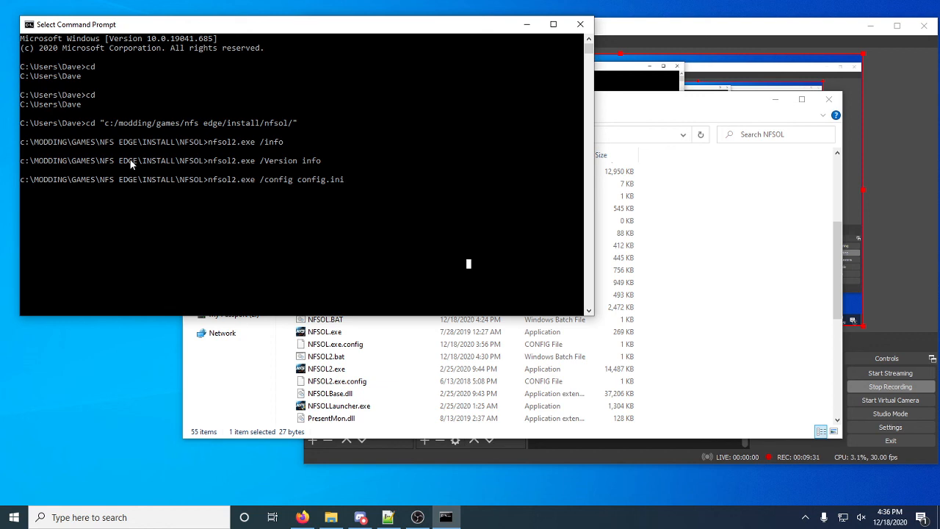
mouse_move(889, 386)
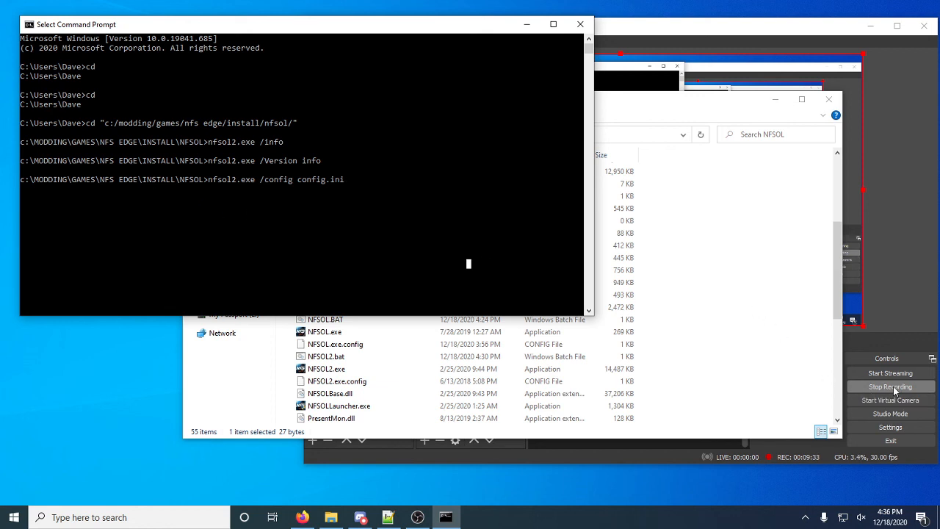